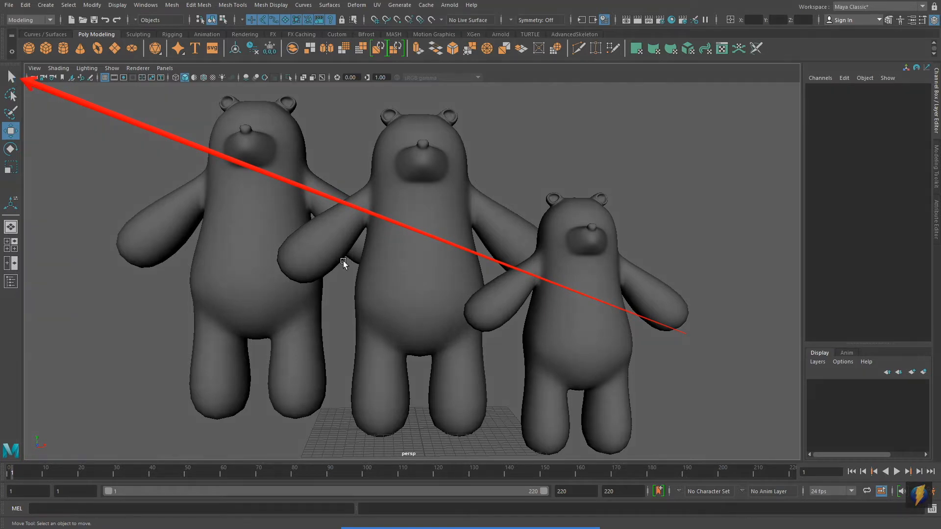
Select Papa_Bear and Baby_Bear individually in object mode, then clear the selection
left_click(10, 76)
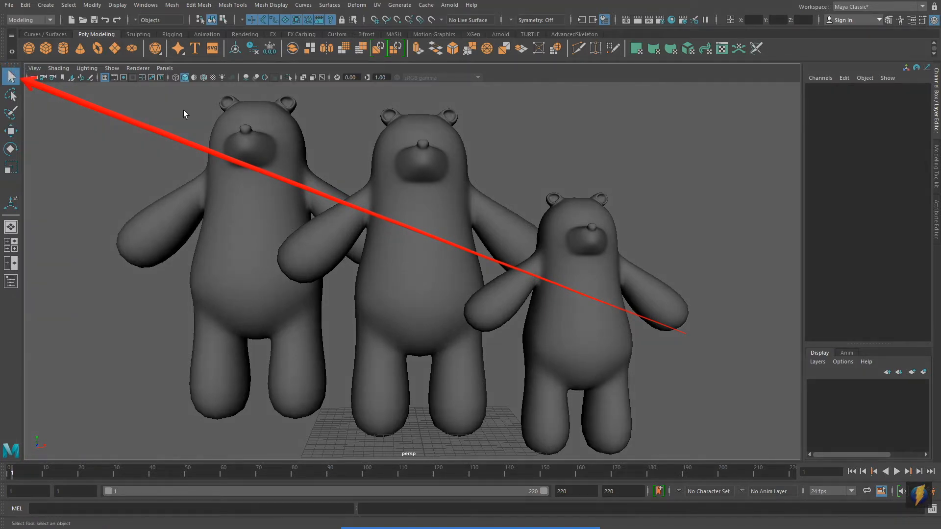
mouse_move(245, 222)
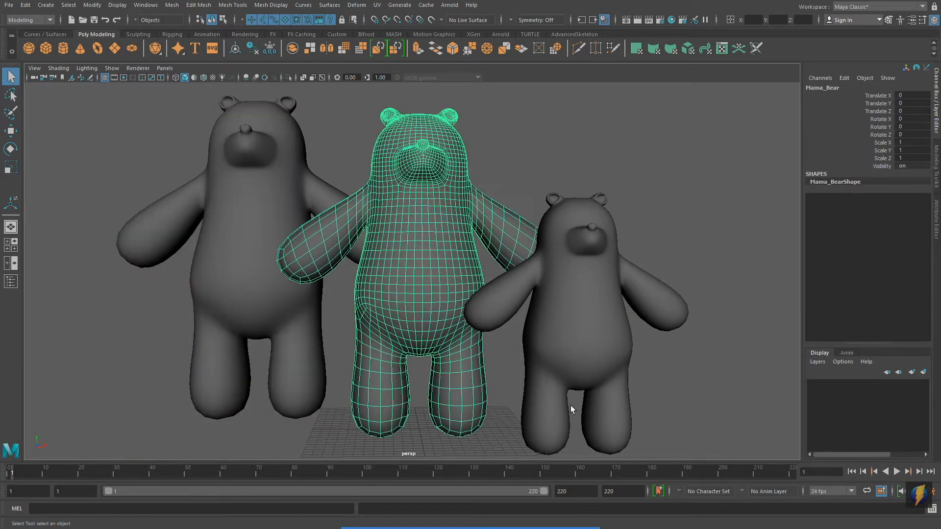
left_click(570, 300)
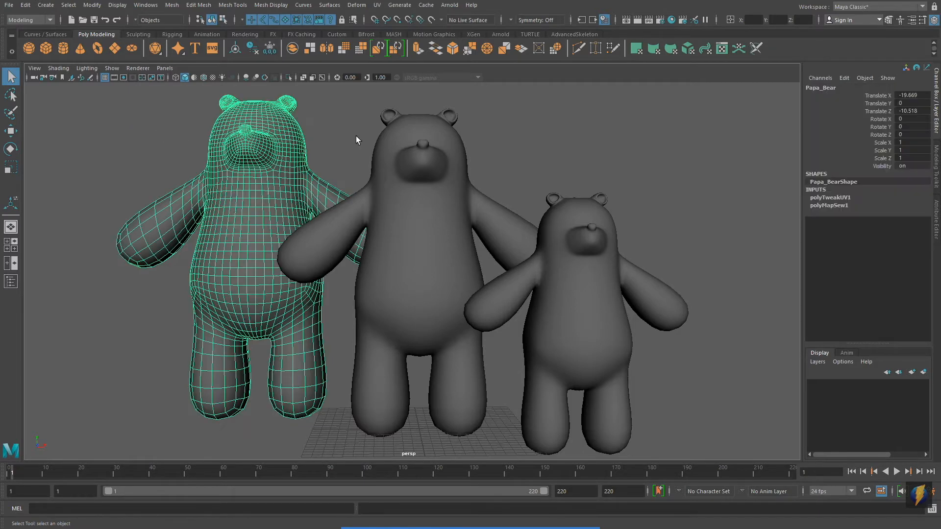
left_click(408, 240)
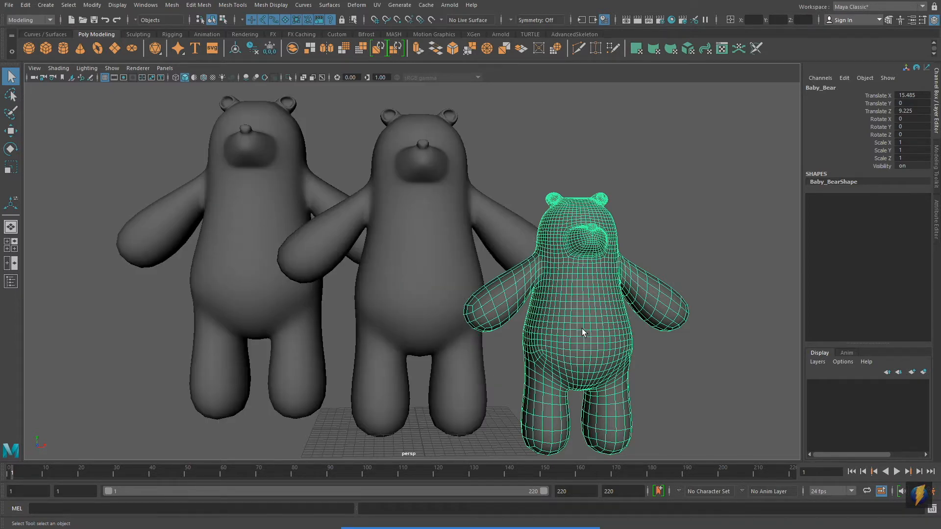
left_click(707, 391)
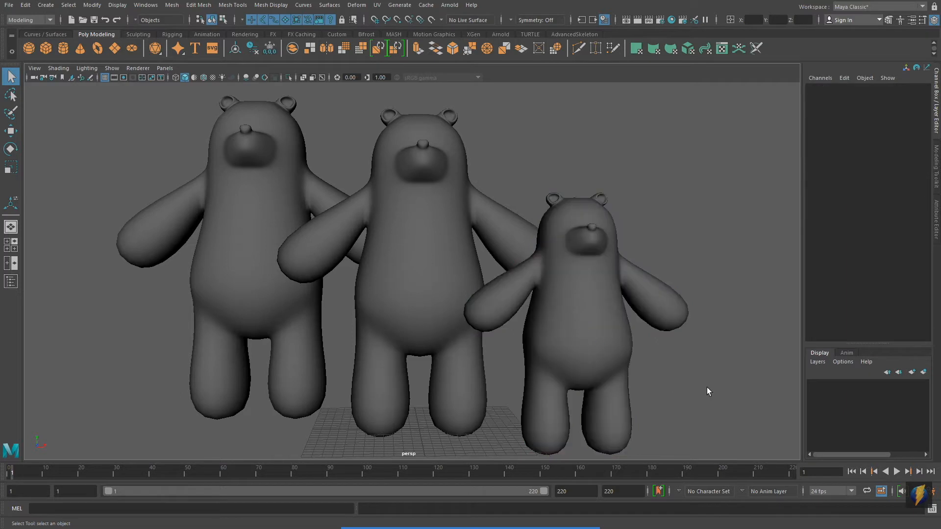
mouse_move(726, 393)
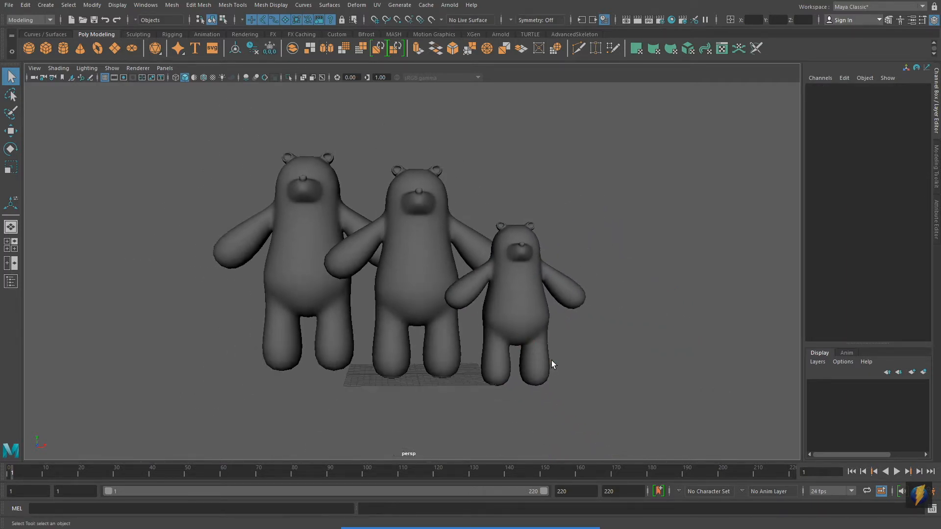
Marquee-select the bears in various combinations, finishing with only Mama_Bear selected
left_click_drag(149, 103, 486, 298)
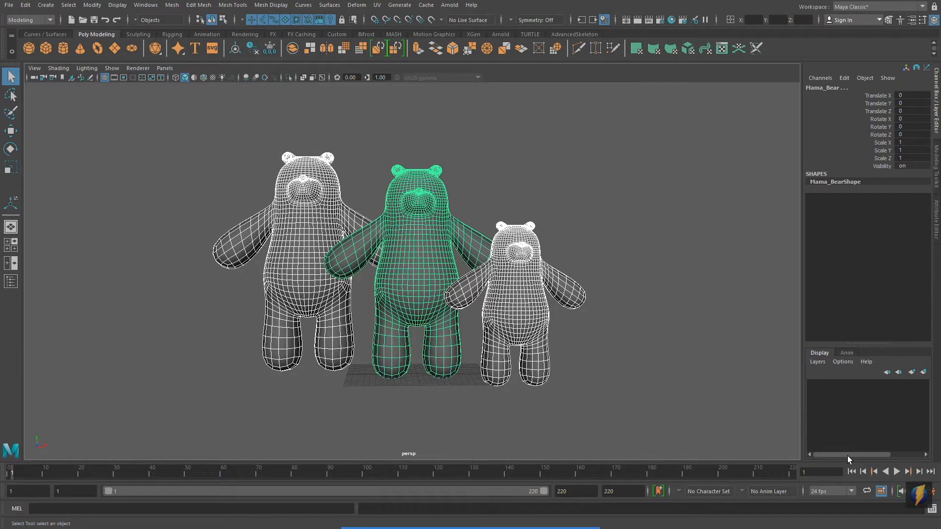
left_click_drag(161, 119, 373, 370)
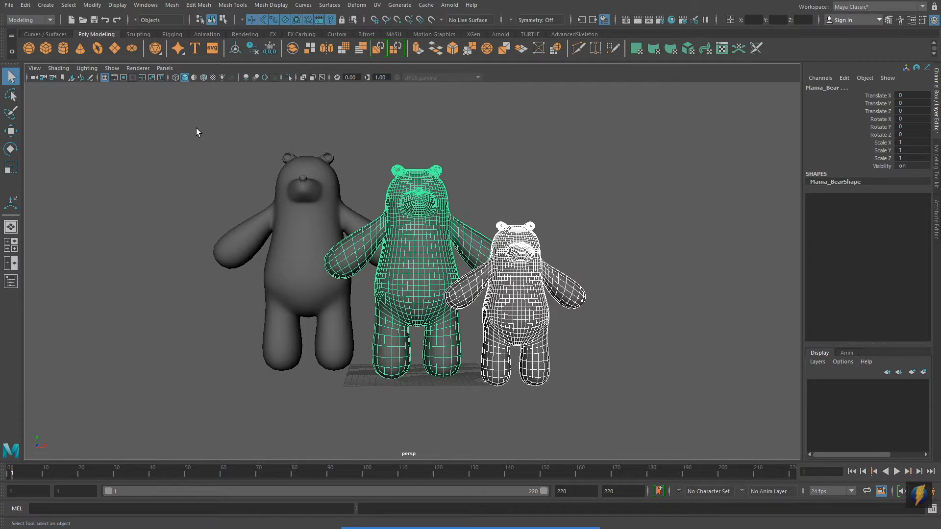
left_click_drag(198, 120, 435, 294)
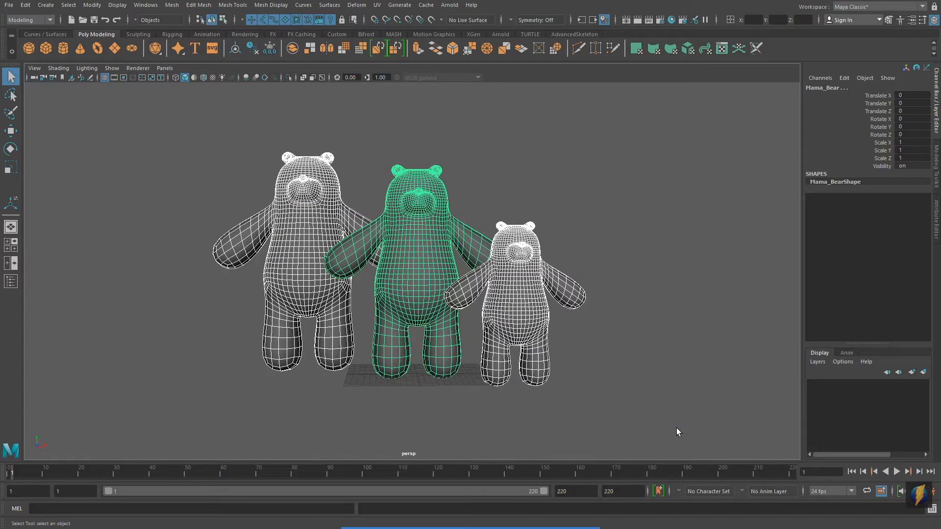
left_click(416, 271)
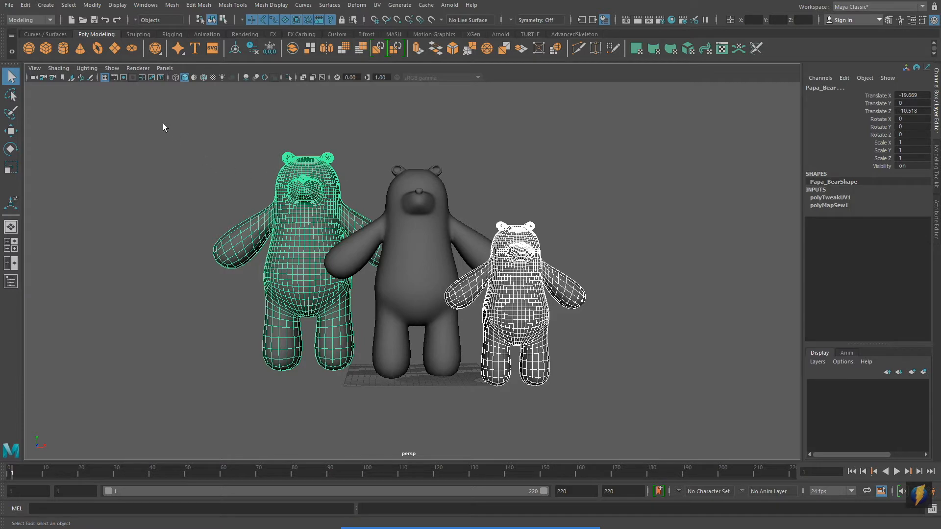
left_click_drag(162, 111, 400, 263)
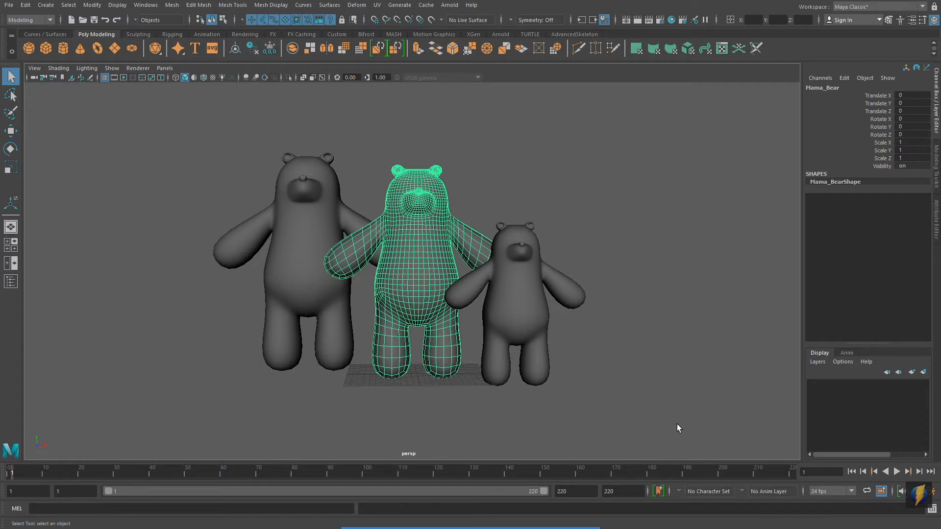
mouse_move(584, 318)
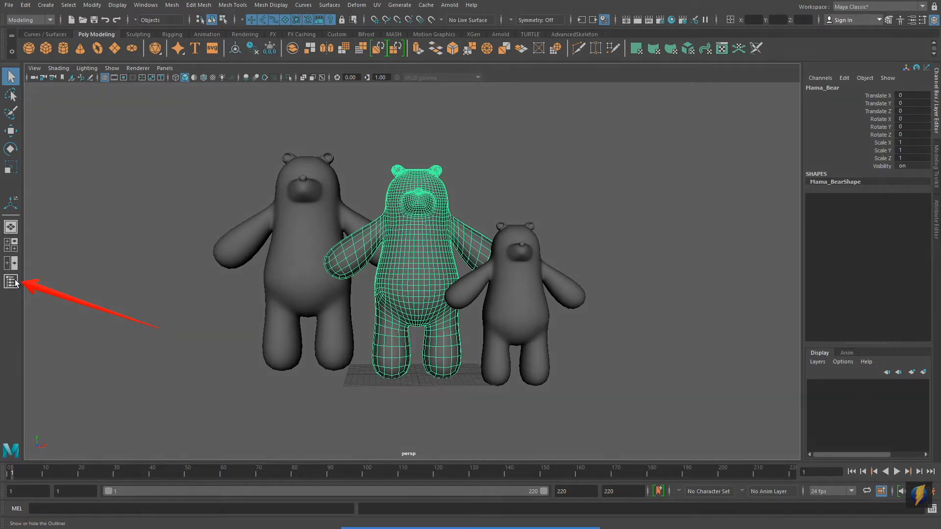
Show the Outliner and select Papa_Bear, Mama_Bear and Baby_Bear one after another
left_click(9, 282)
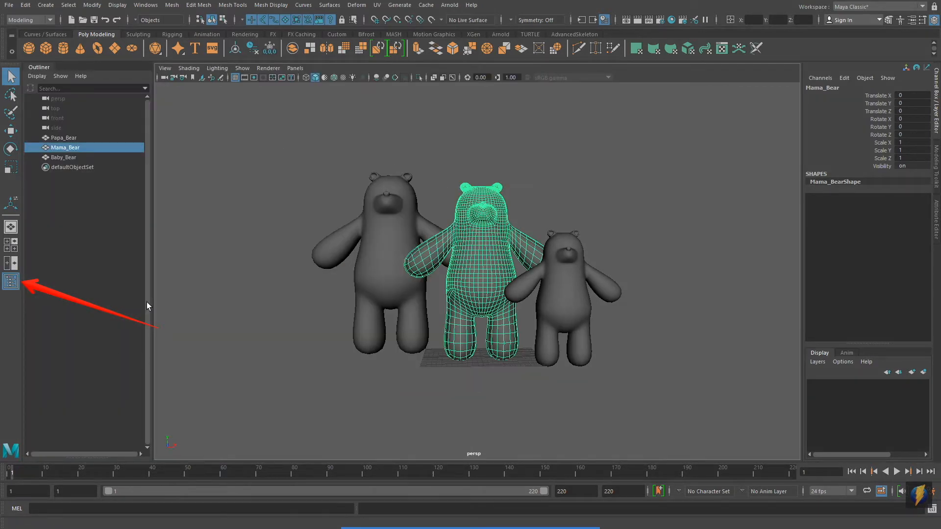
left_click(63, 138)
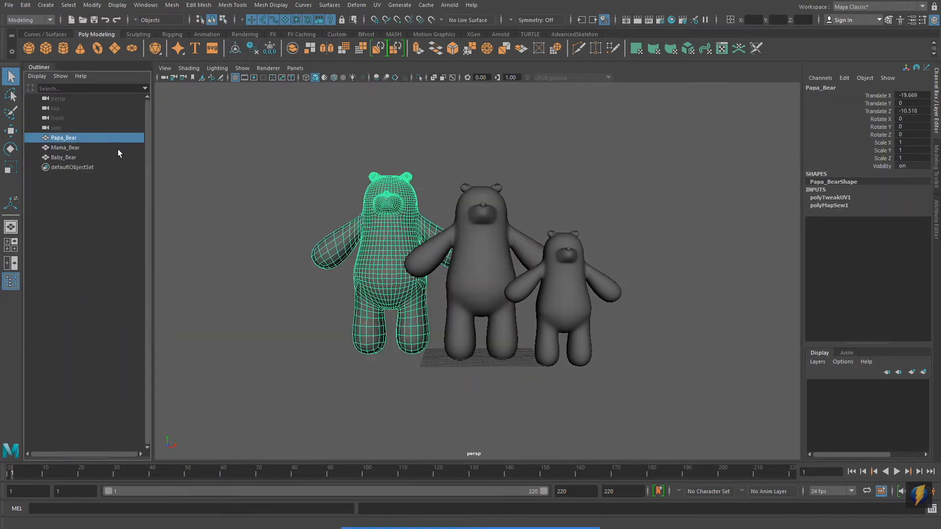
left_click(66, 147)
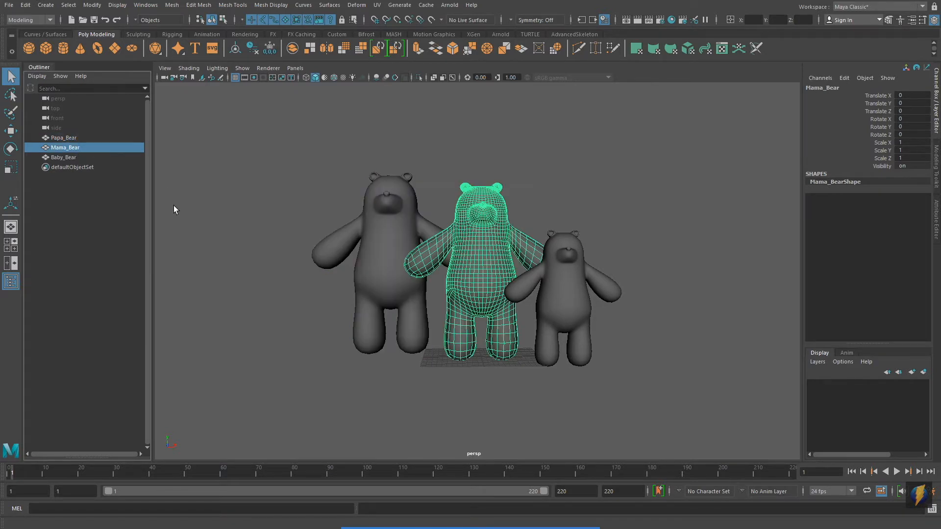
left_click(63, 157)
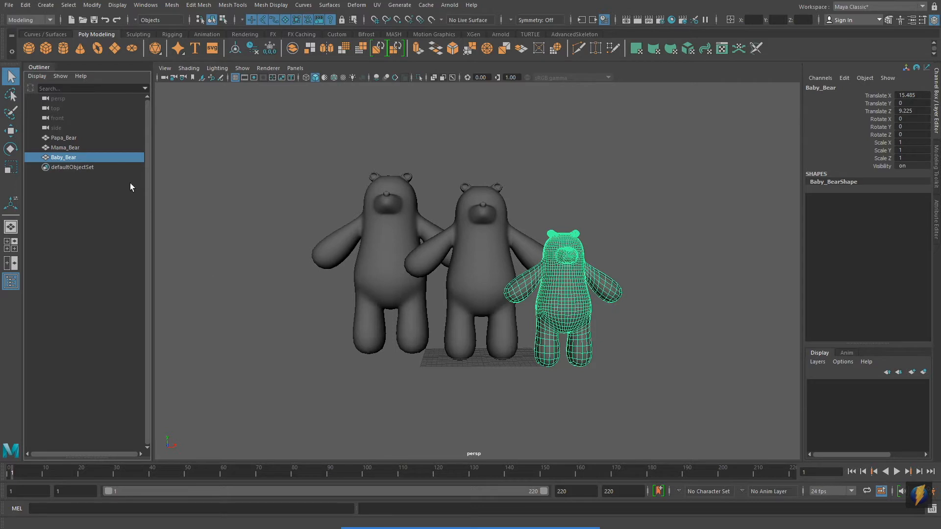
mouse_move(77, 146)
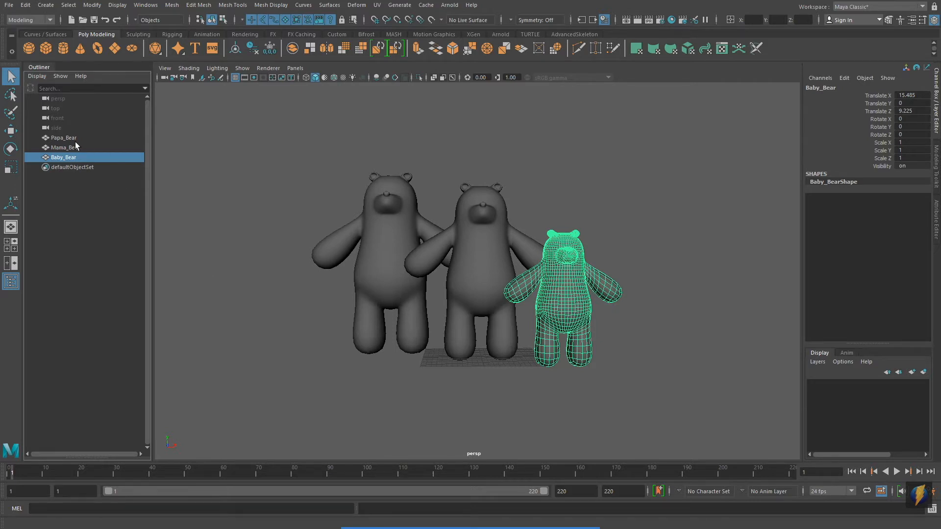
mouse_move(71, 141)
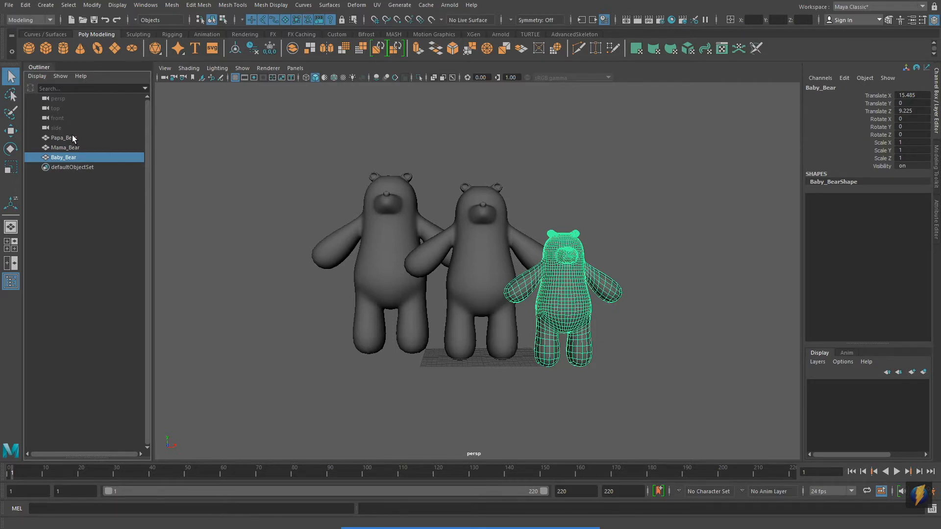
Extend and reduce the Outliner selection across the bears, ending with none selected
left_click(65, 147)
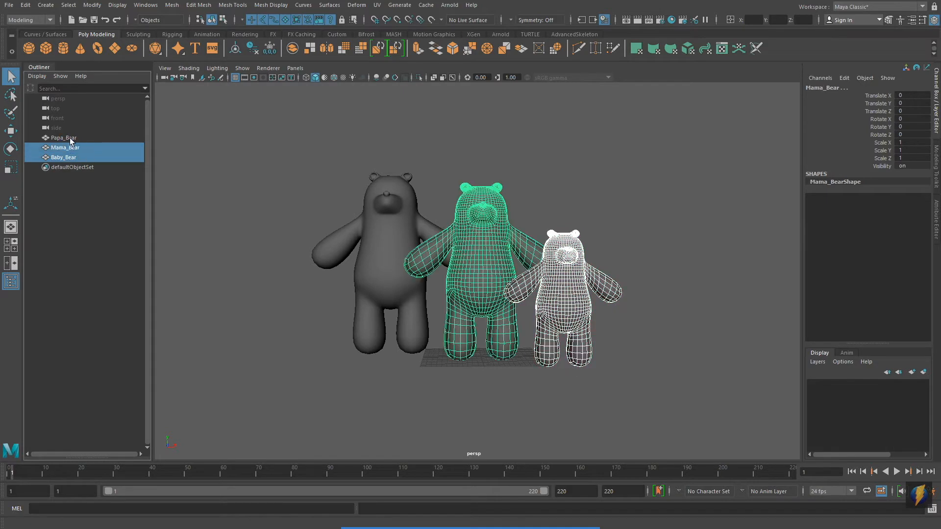
left_click(63, 137)
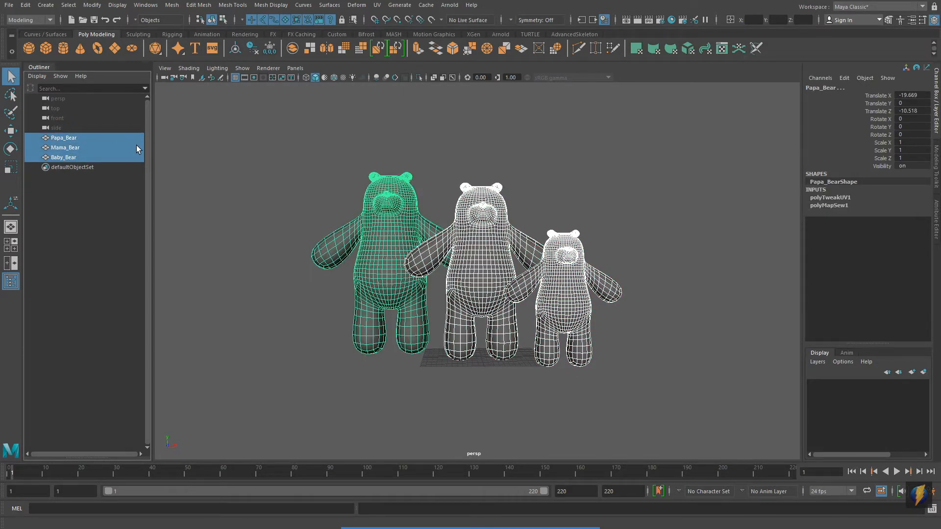
left_click(66, 147)
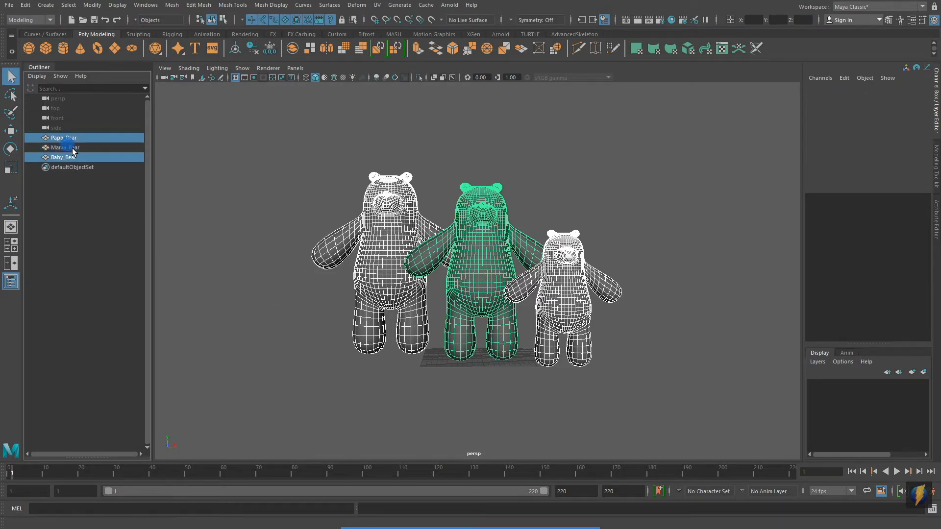
left_click(64, 137)
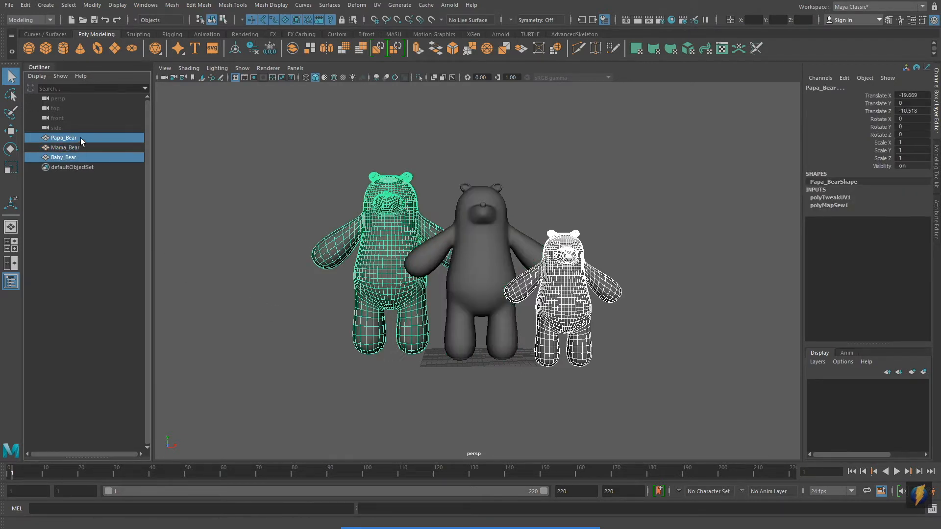
left_click(63, 157)
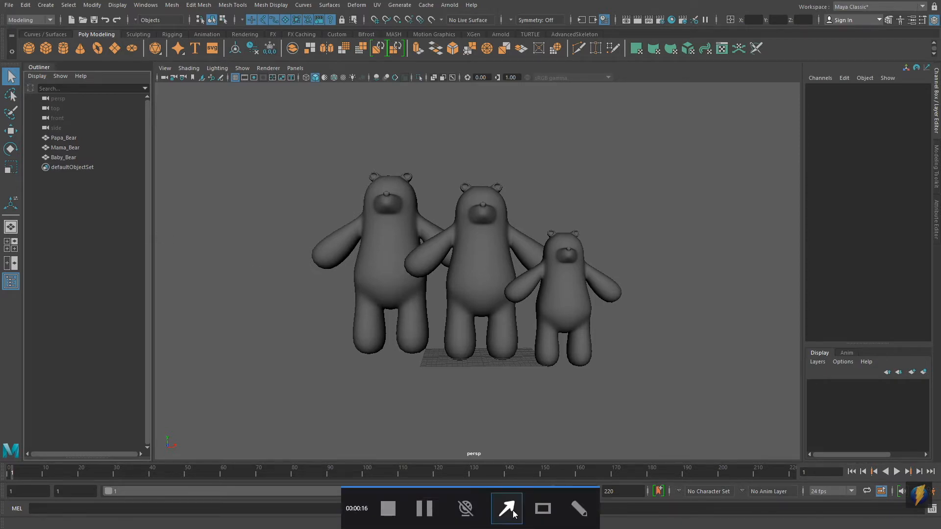
Lasso around Mama_Bear and Baby_Bear to select both while leaving Papa_Bear out
left_click(506, 509)
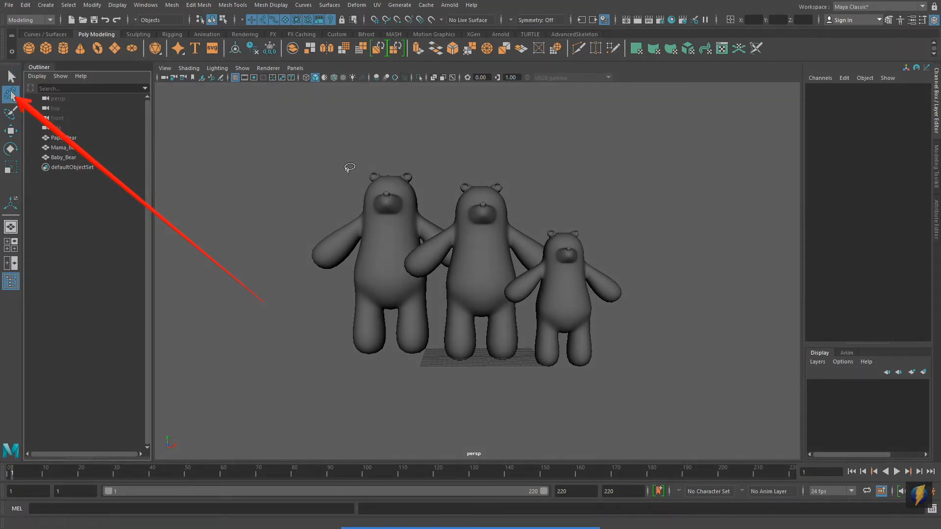
left_click_drag(349, 167, 471, 360)
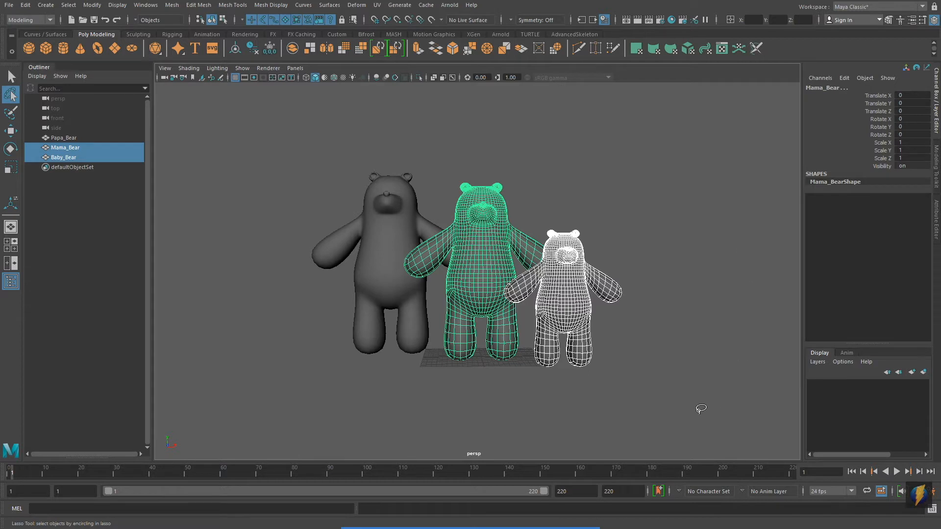
mouse_move(646, 273)
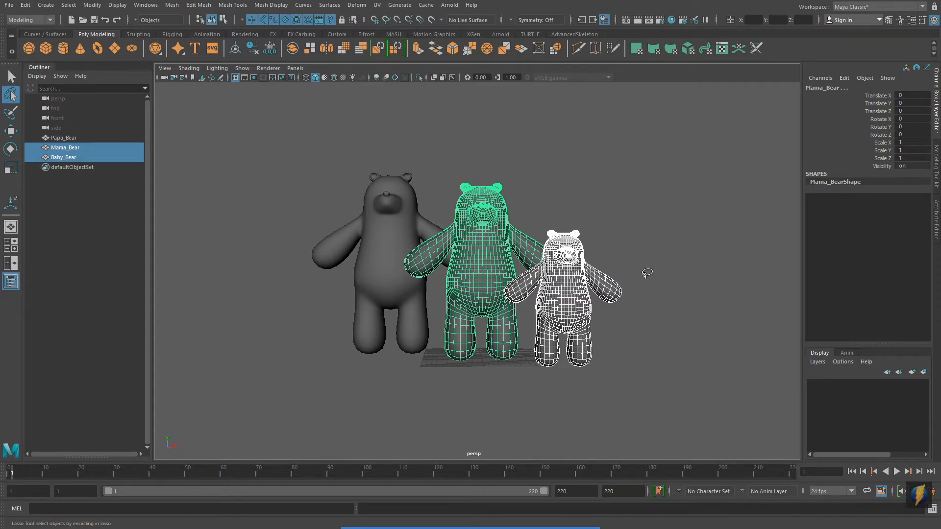
mouse_move(649, 271)
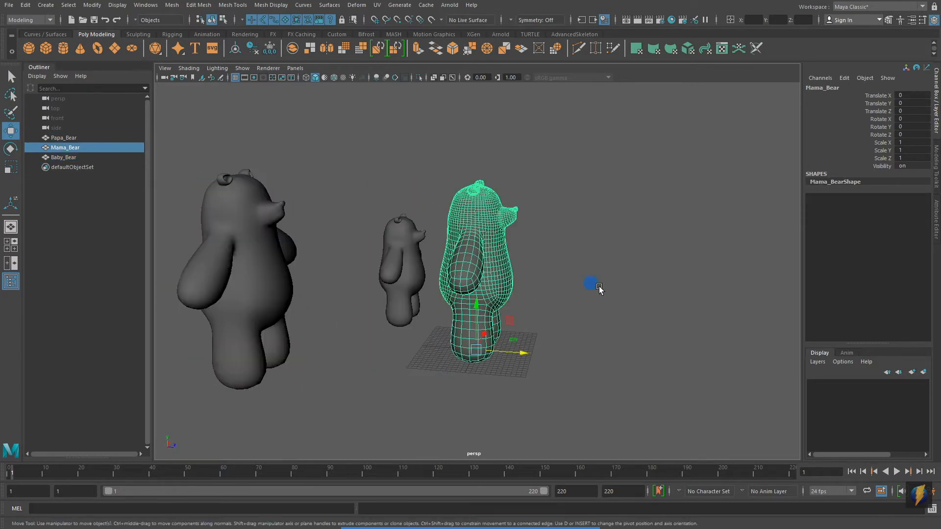
Tumble the camera from a side view toward a front view of Mama_Bear
left_click_drag(591, 283, 574, 311)
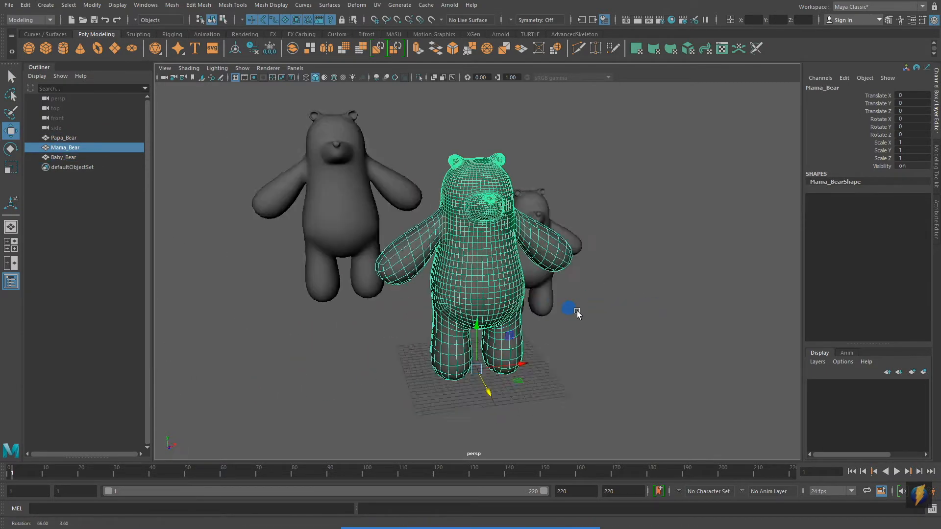
left_click_drag(575, 313, 537, 336)
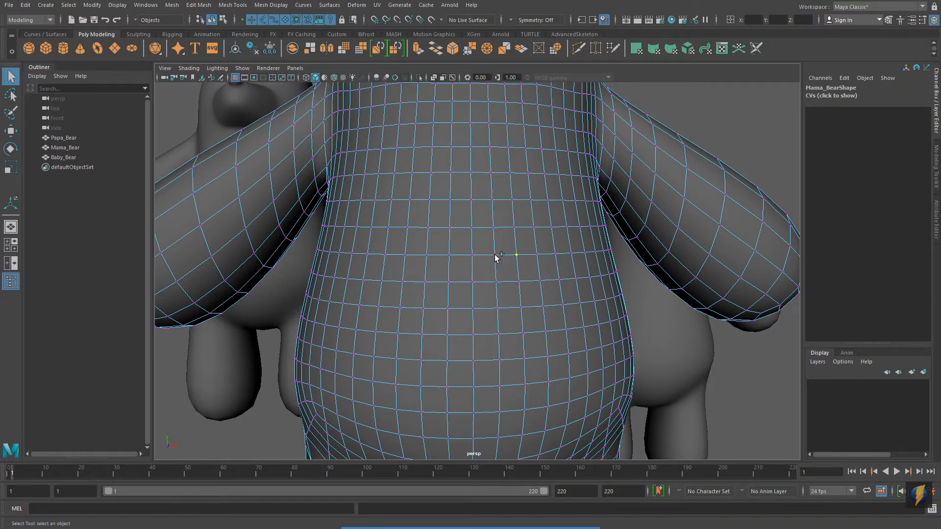
Marquee a region of Mama Bear's vertices and switch to the Lasso Tool for freeform selection
left_click(446, 250)
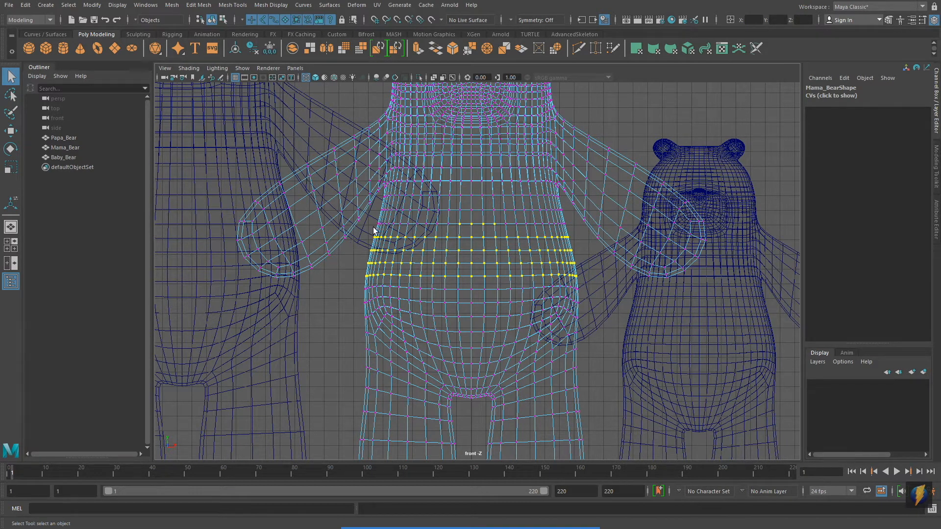
left_click(360, 211)
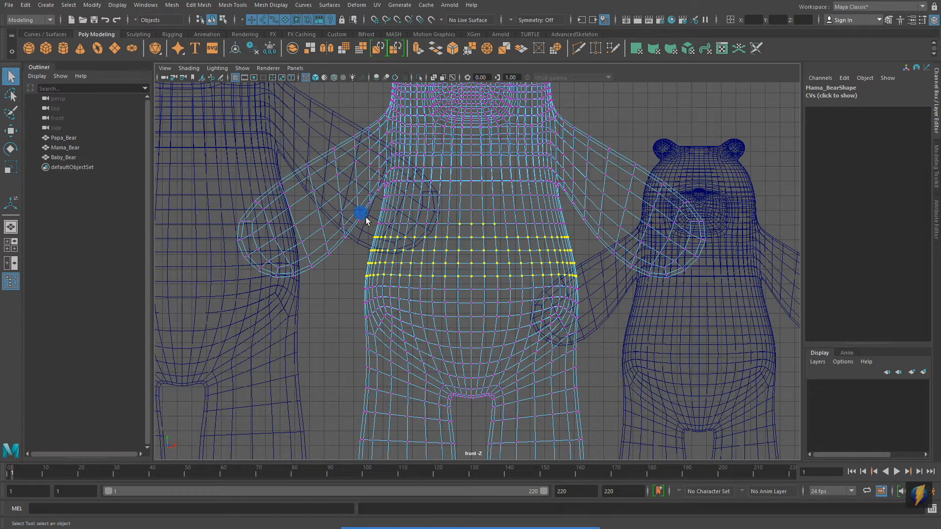
left_click_drag(359, 213, 582, 285)
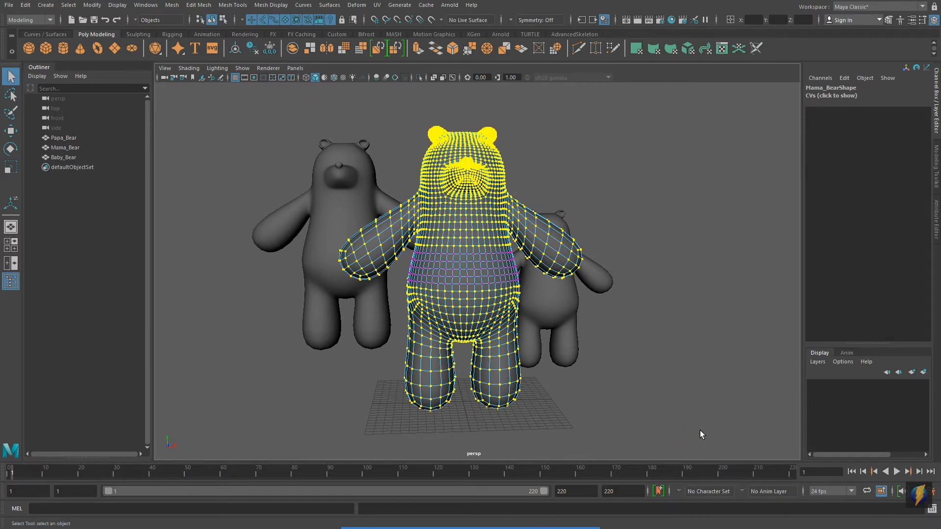
mouse_move(471, 228)
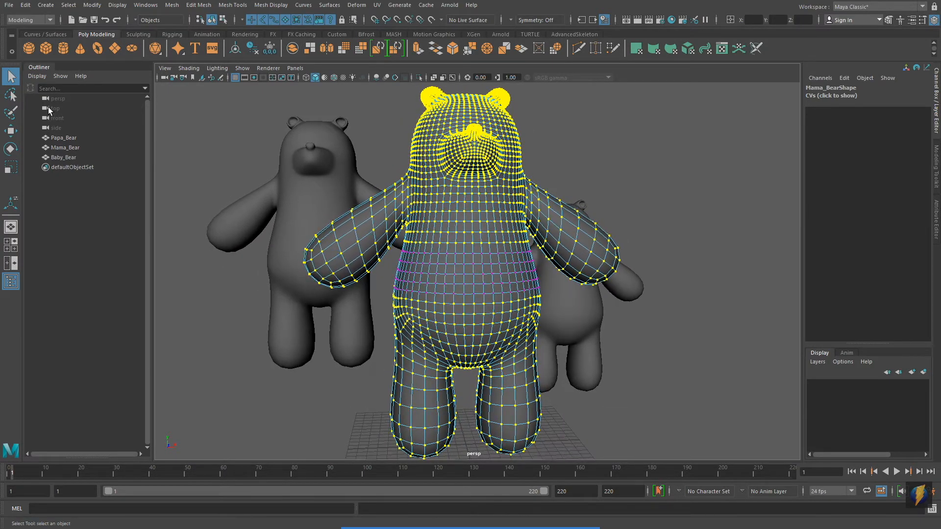
mouse_move(11, 96)
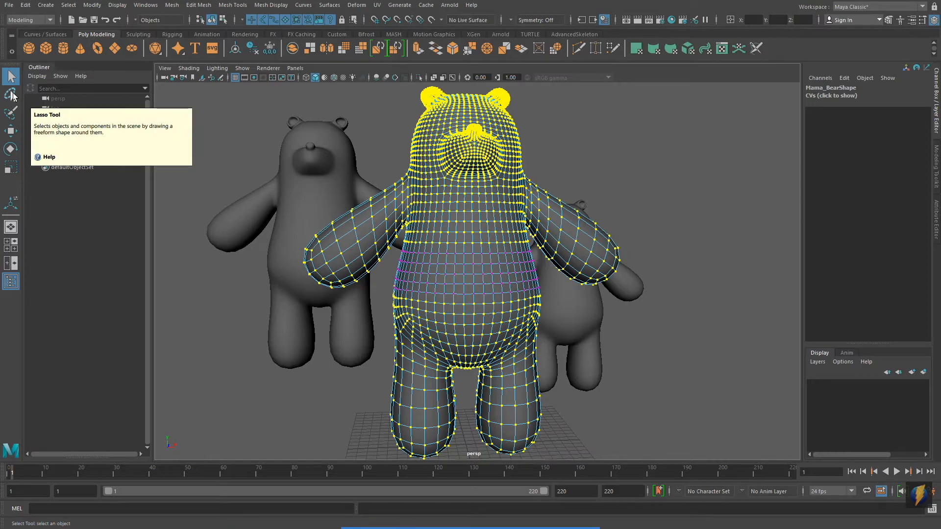
left_click(10, 95)
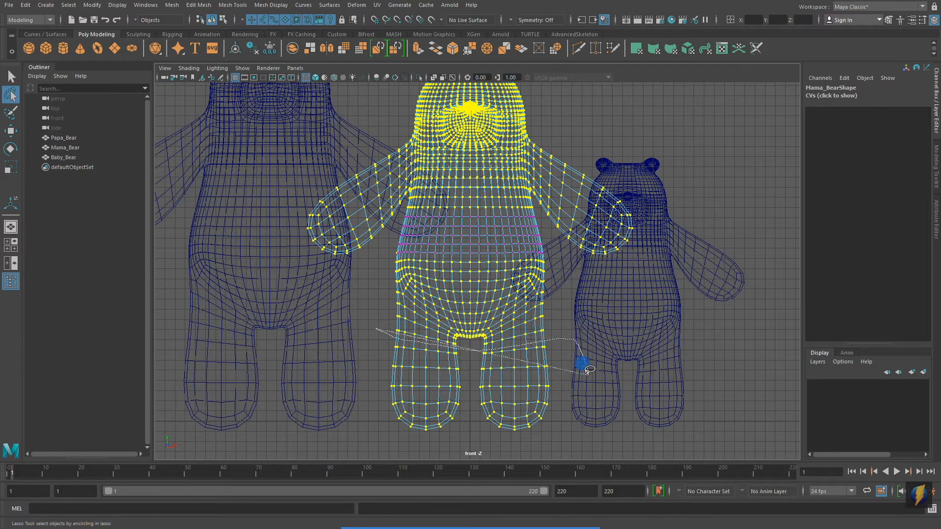
left_click_drag(585, 370, 360, 408)
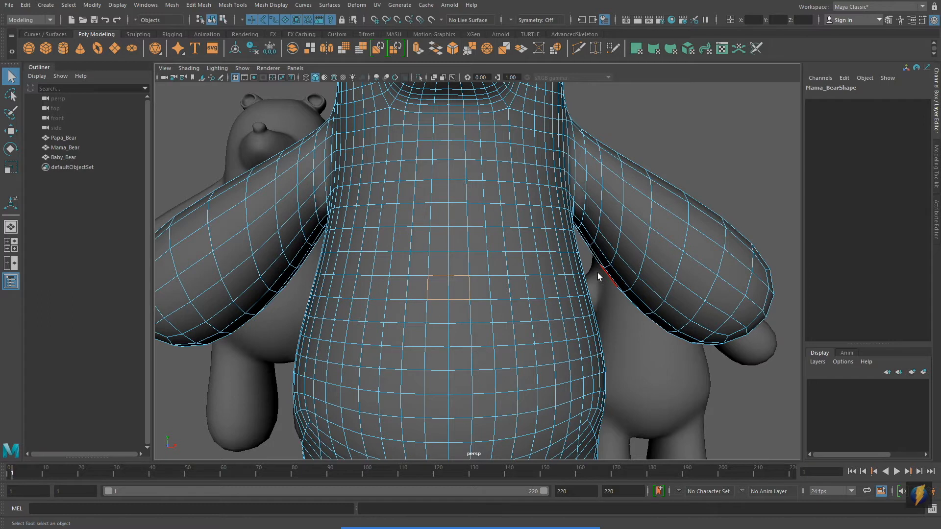
mouse_move(491, 288)
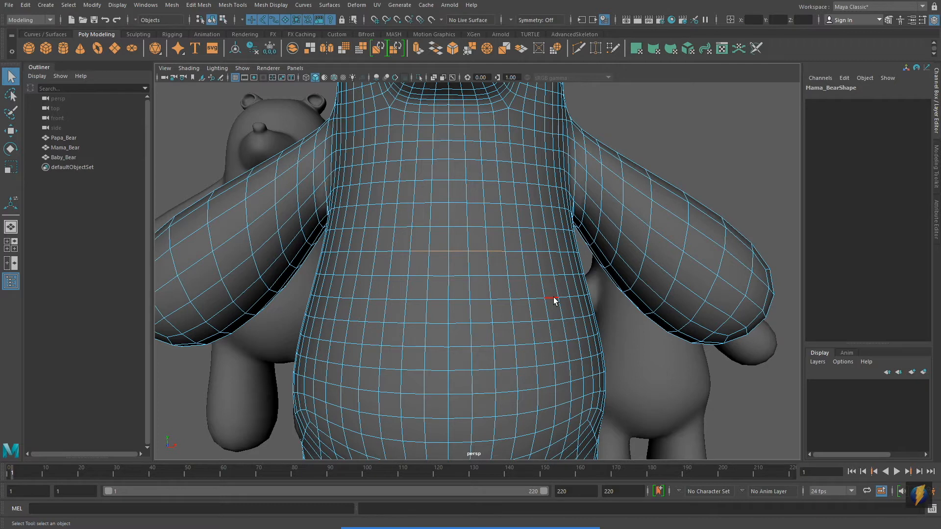
mouse_move(462, 328)
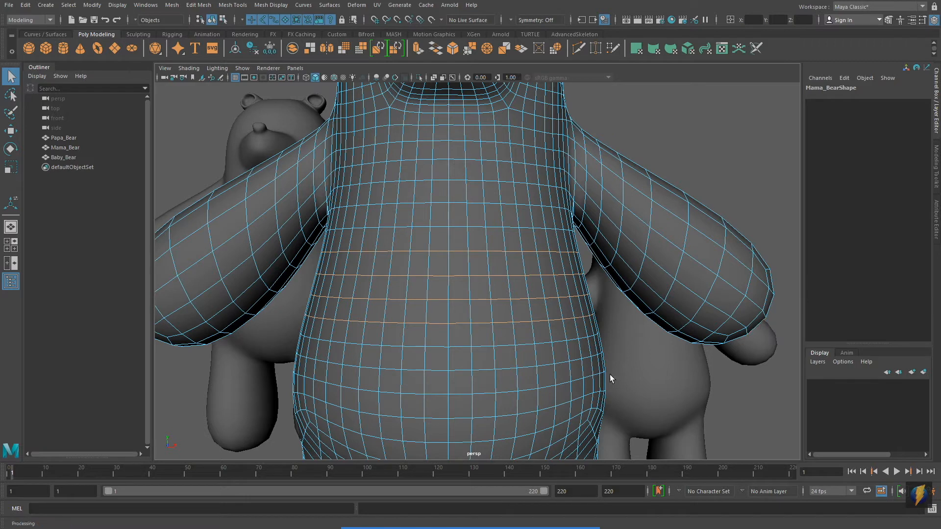
Switch the mesh to Face components and select a rectangular patch of belly faces
right_click(473, 222)
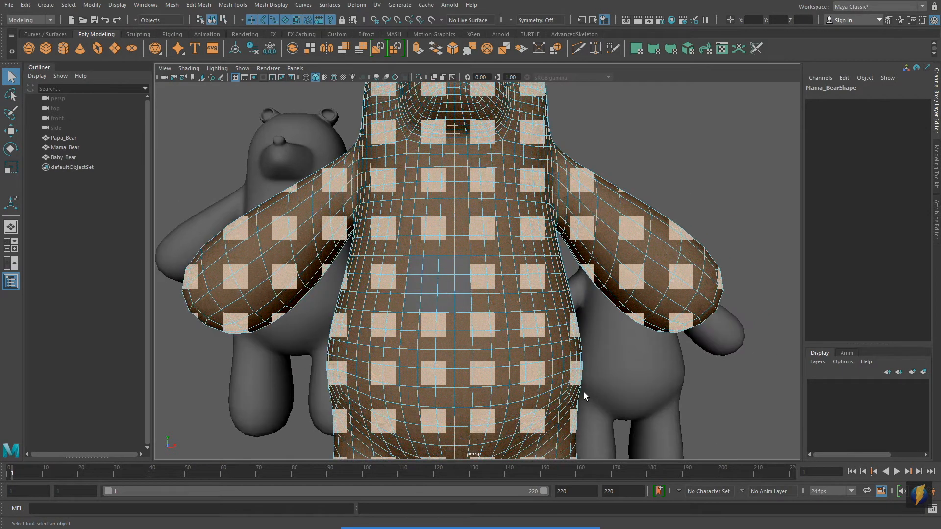
left_click(445, 230)
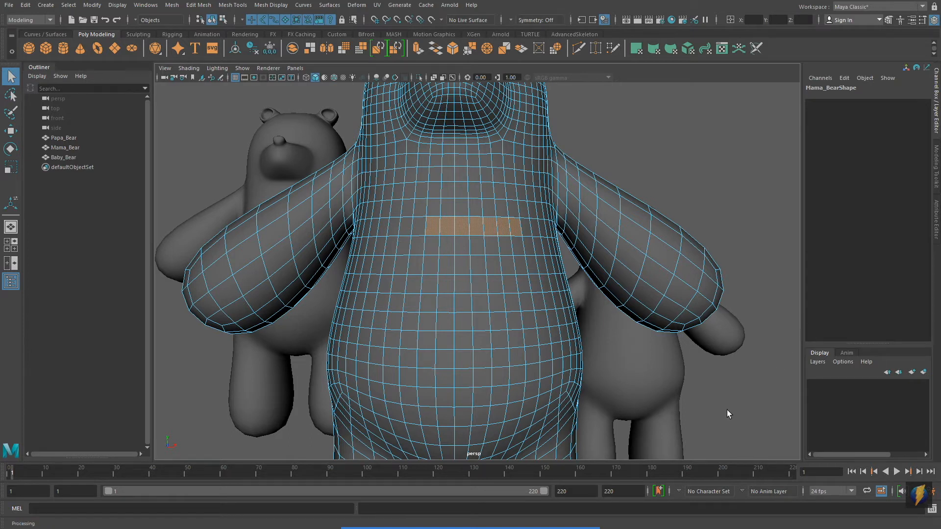
left_click(243, 213)
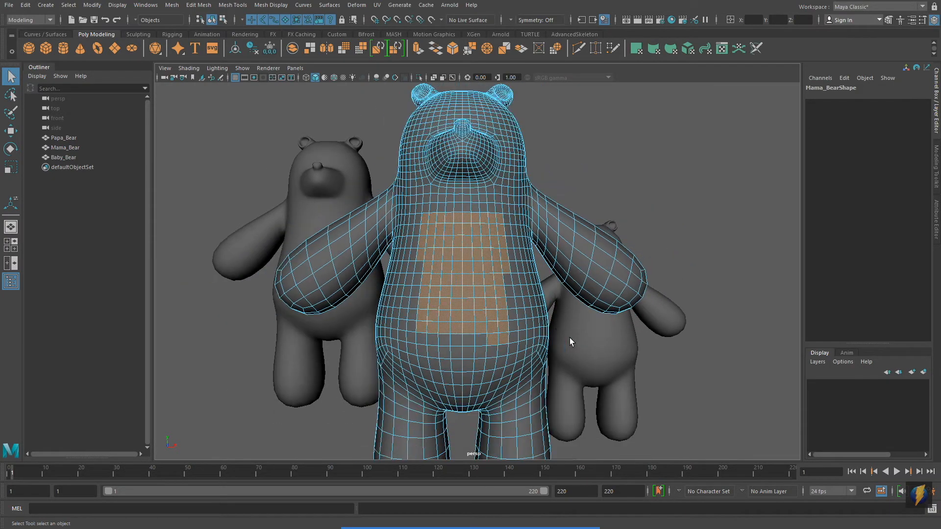
Select a two-by-two block of faces on Mama Bear's belly
left_click_drag(570, 342, 384, 286)
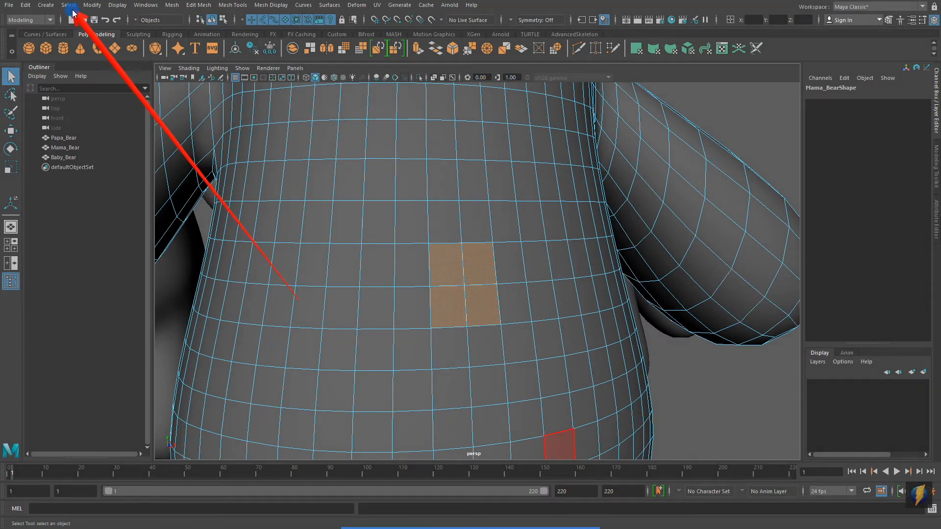
Grow the belly face selection via Select > Grow, then shrink it back with Select > Shrink
left_click(68, 5)
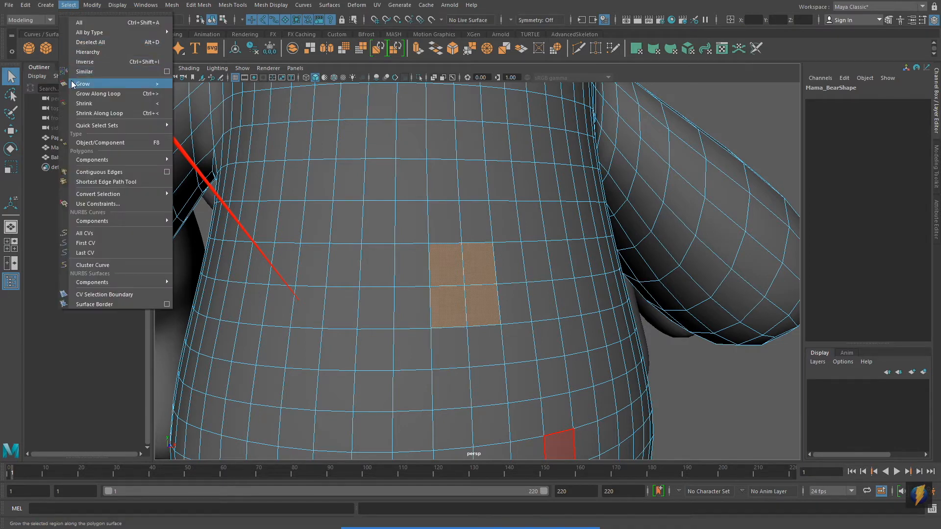
mouse_move(107, 103)
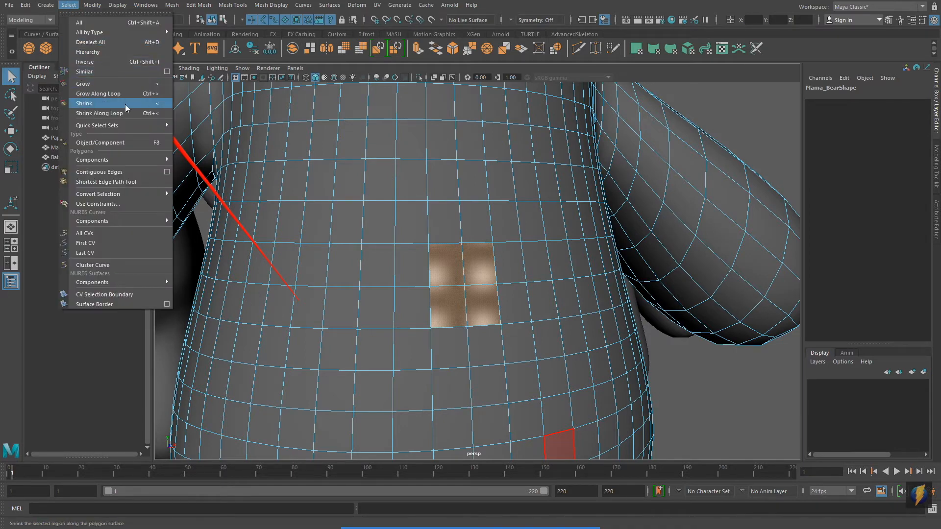
left_click(85, 103)
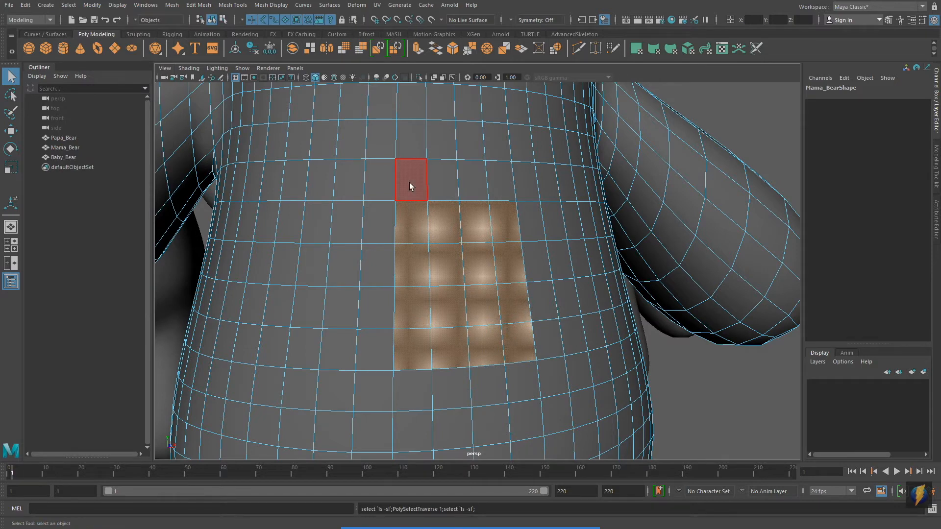
left_click(410, 181)
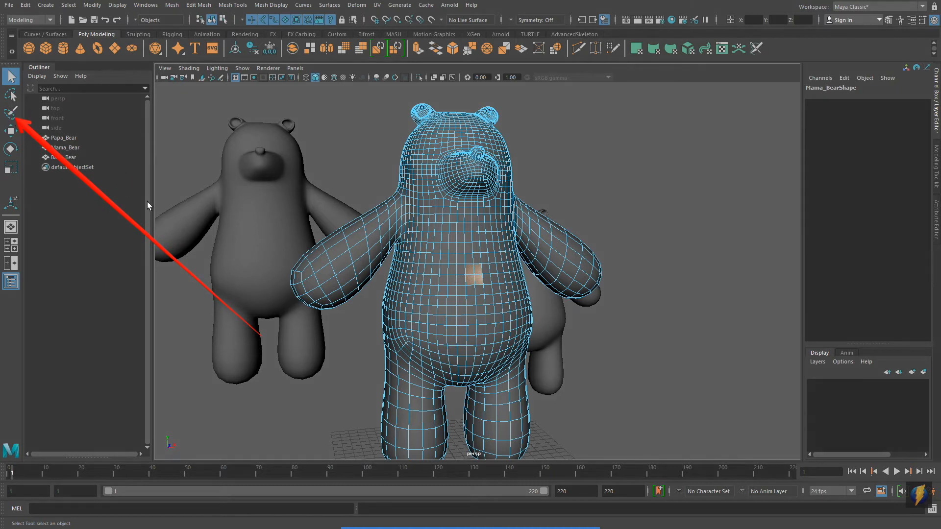
mouse_move(9, 114)
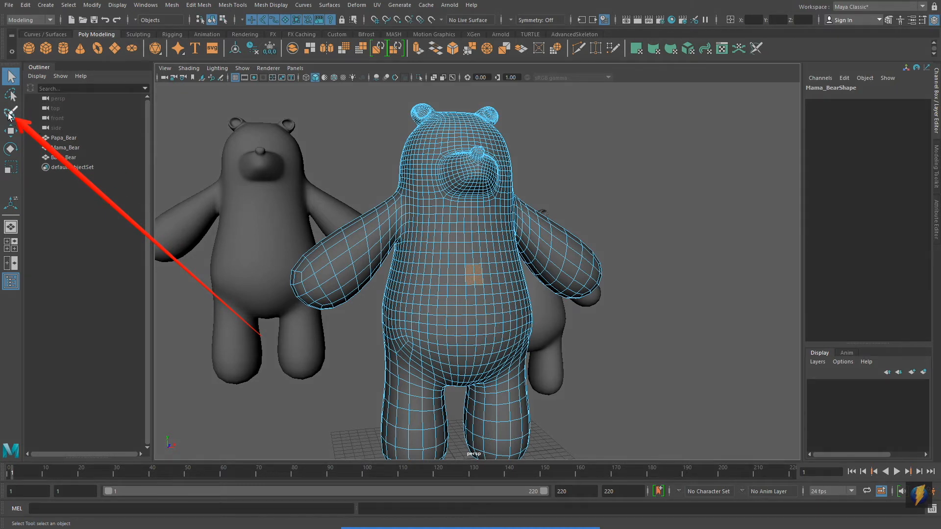
Activate the Paint Selection Tool and lower its Radius(U) to about 3, moving in on the belly
left_click(9, 112)
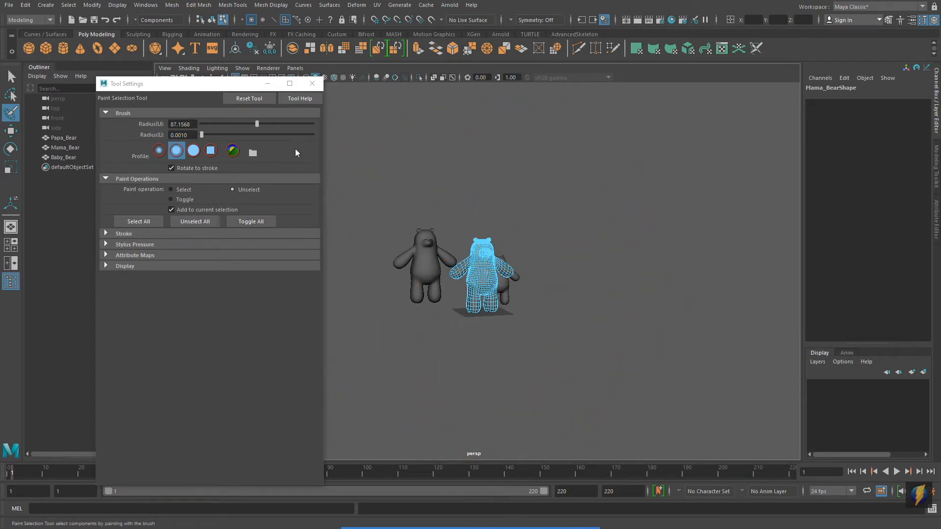
left_click_drag(257, 123, 218, 123)
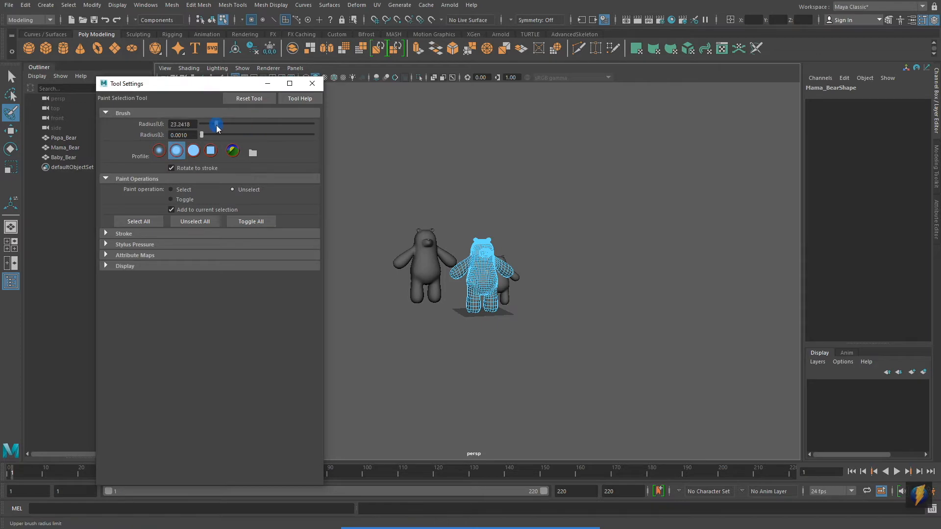
left_click_drag(217, 124, 212, 124)
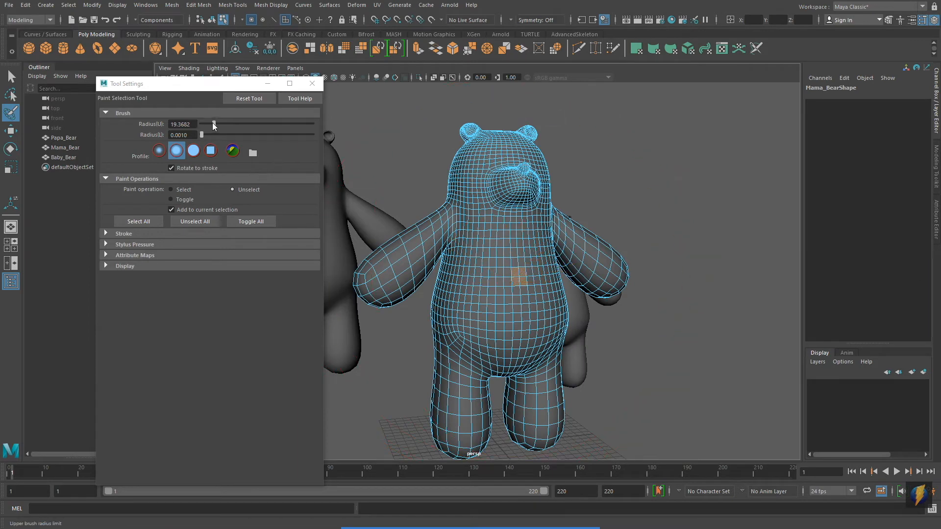
left_click_drag(212, 124, 203, 124)
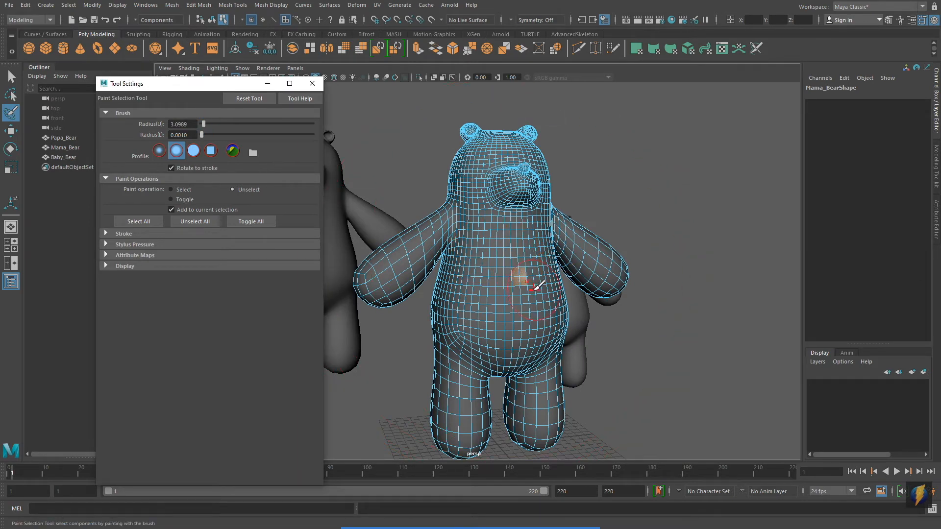
left_click_drag(534, 288, 543, 315)
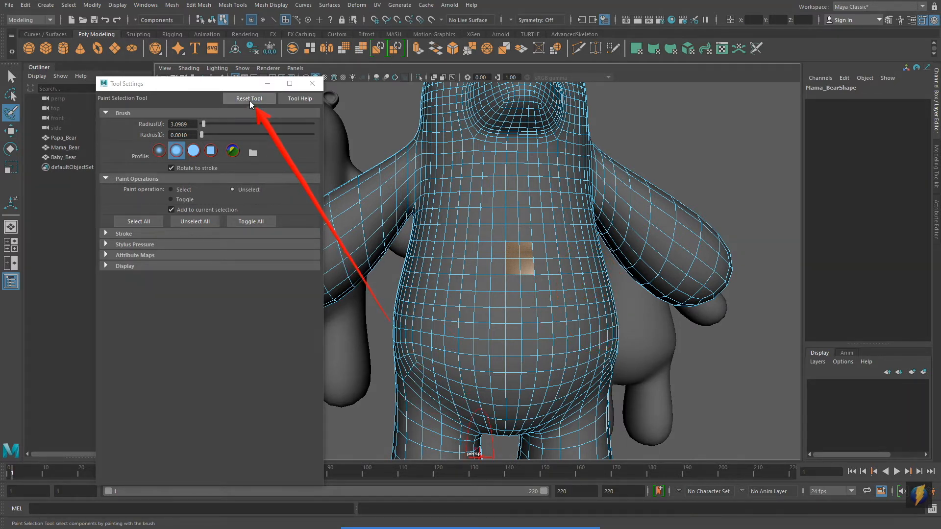
Reset the brush to defaults and paint a broad face selection across Mama Bear's belly and chest
left_click(249, 98)
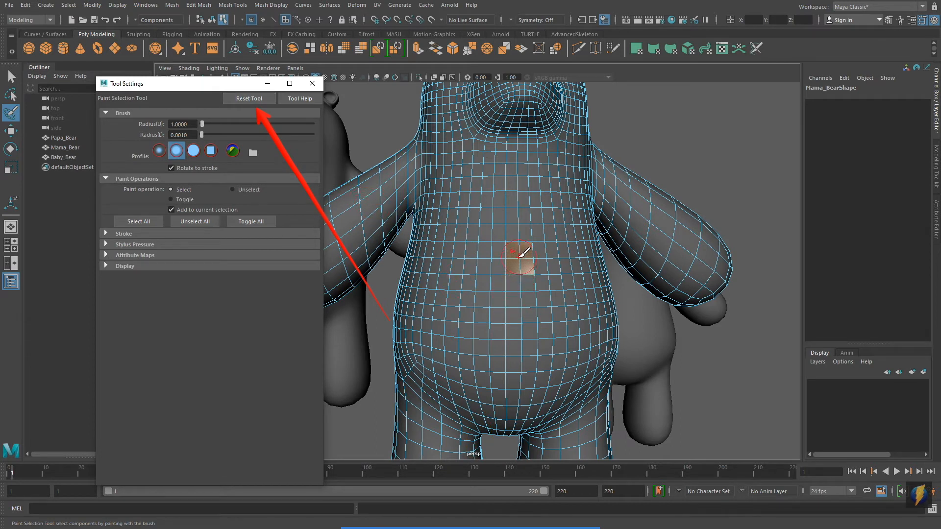
left_click_drag(516, 258, 543, 279)
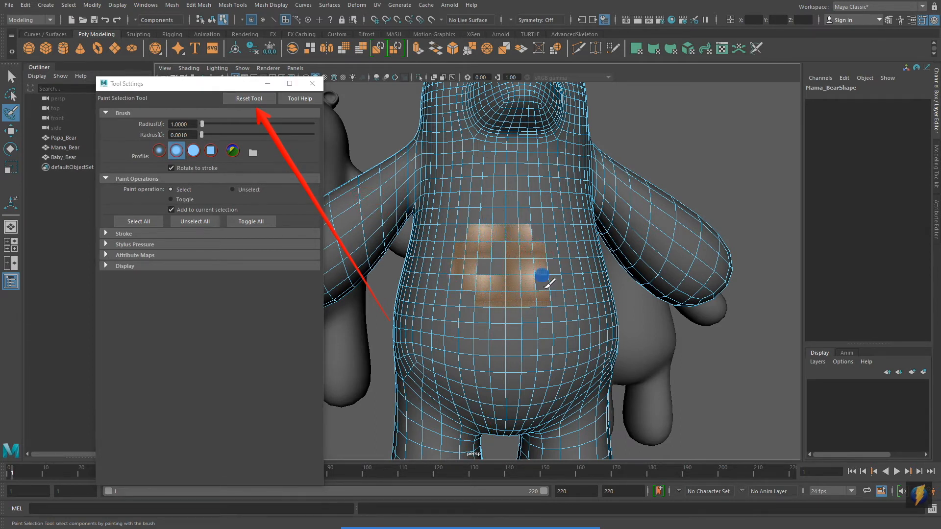
left_click_drag(543, 277, 472, 277)
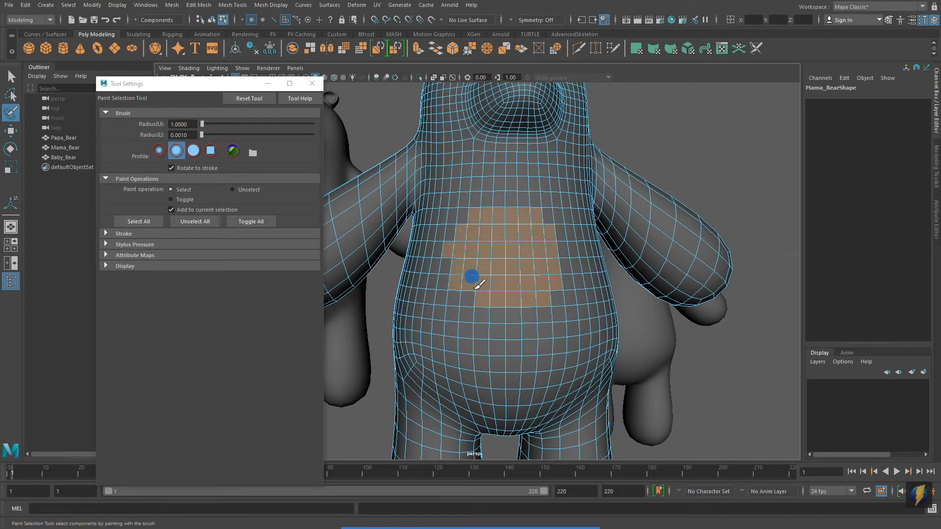
left_click_drag(471, 276, 453, 212)
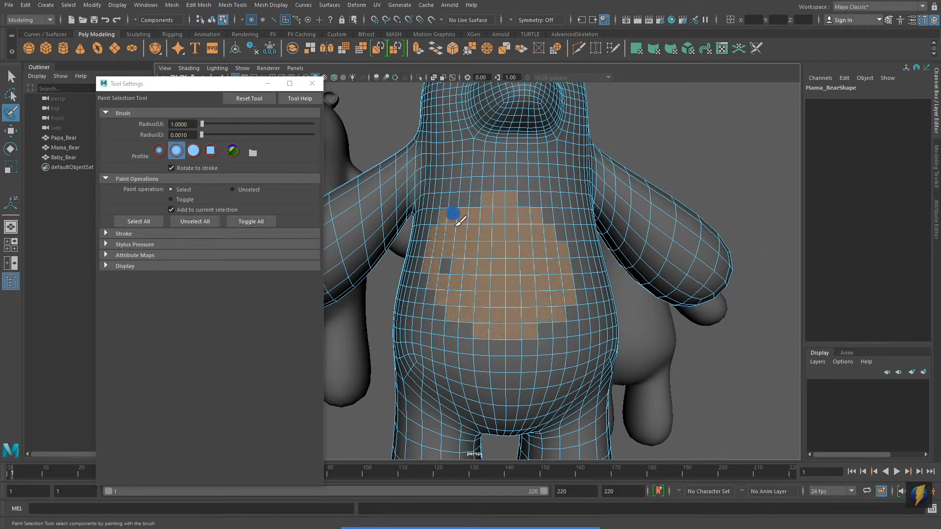
left_click_drag(453, 212, 479, 302)
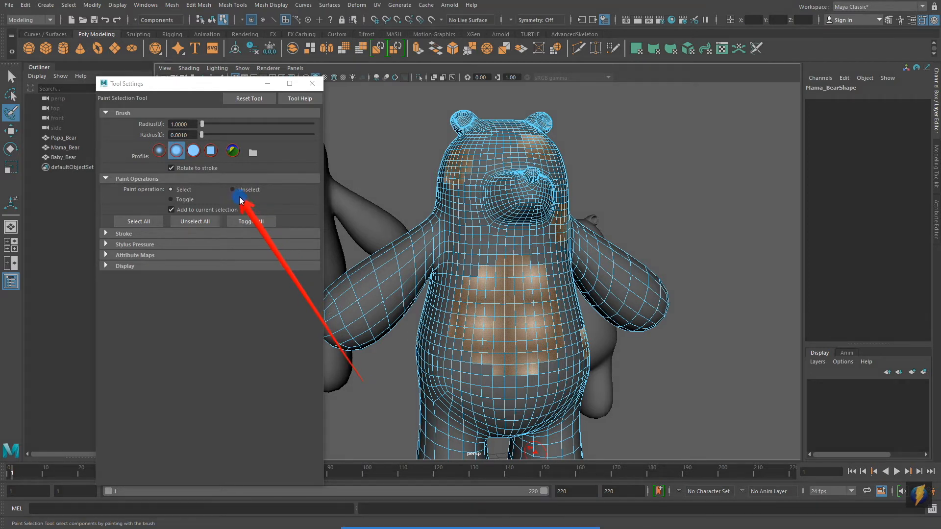
Switch the paint brush to Unselect and erase the painted faces from Mama Bear
left_click(233, 189)
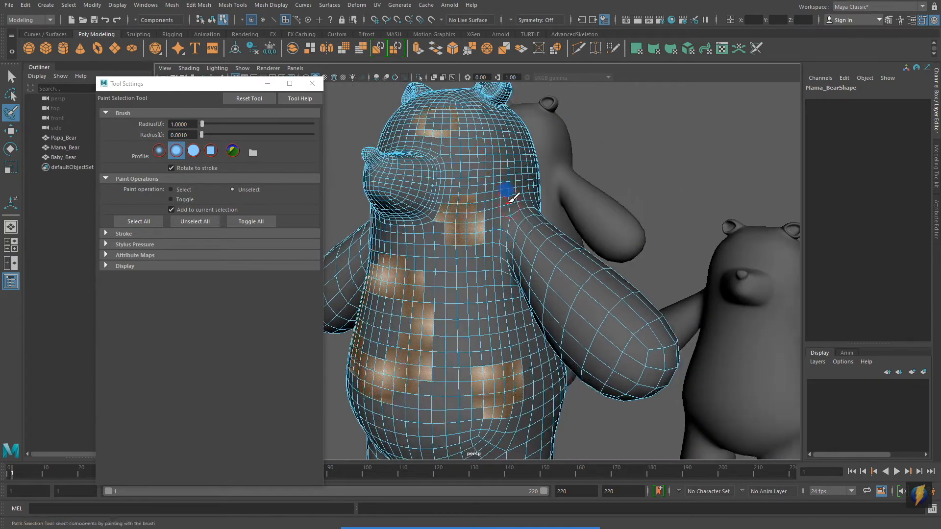
left_click_drag(509, 192, 548, 144)
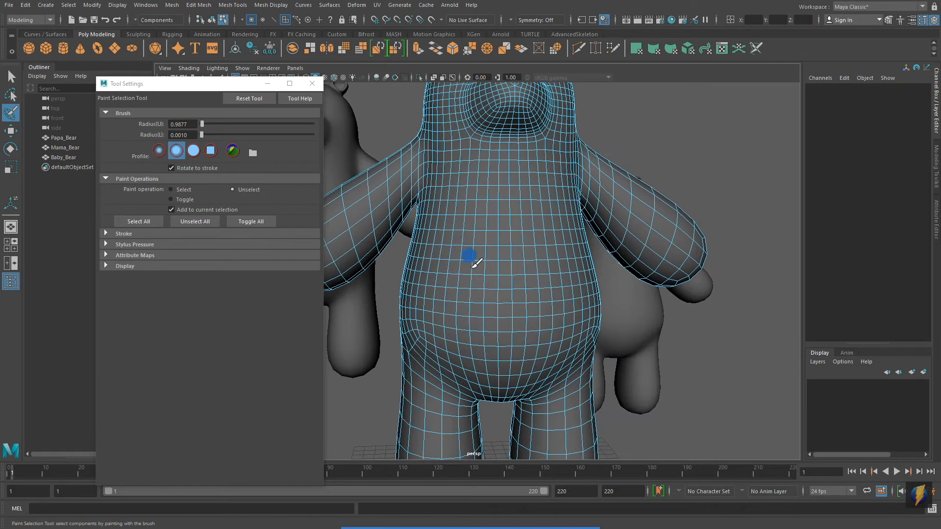
Paint a heart-shaped patch of faces across Mama Bear's chest and belly with the Select brush
left_click_drag(471, 255, 500, 294)
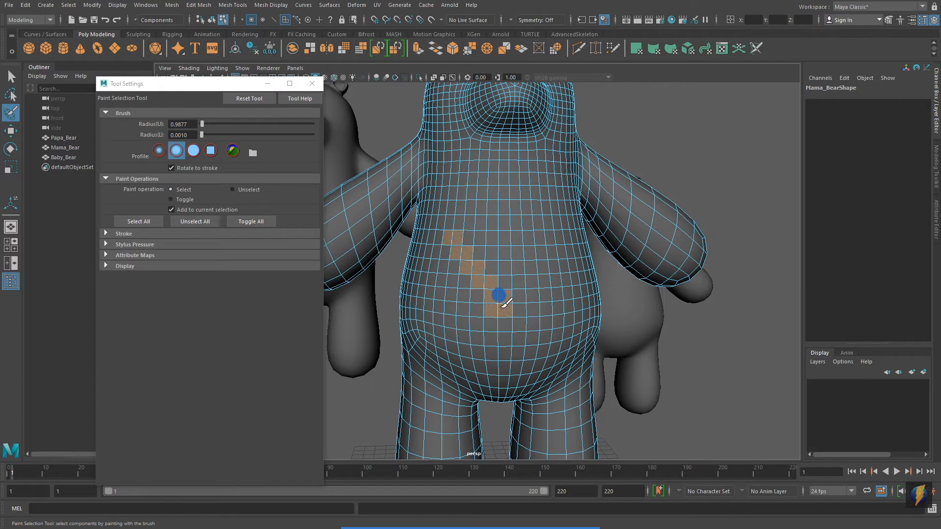
left_click_drag(499, 295, 469, 183)
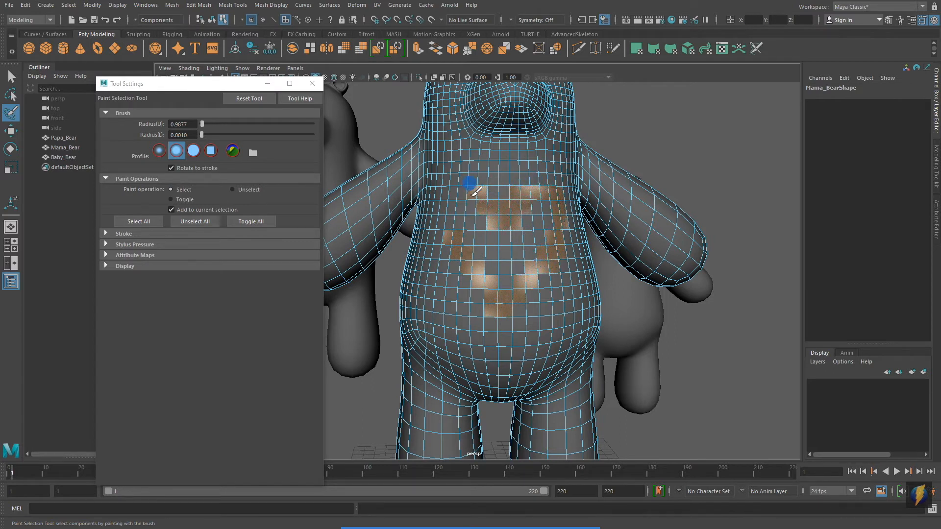
left_click_drag(470, 184, 527, 216)
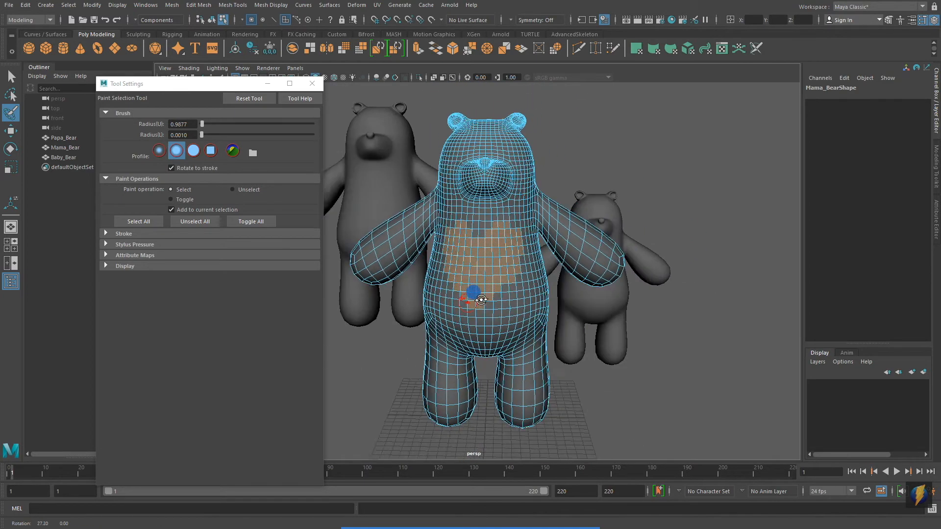
left_click_drag(476, 299, 546, 321)
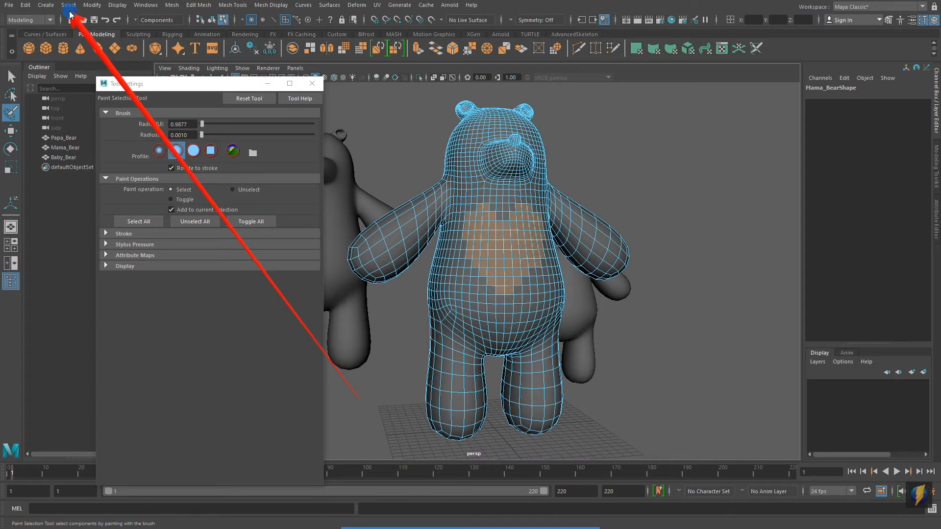
Convert the heart face selection to edges, then to vertices via Select > Convert Selection
left_click(68, 5)
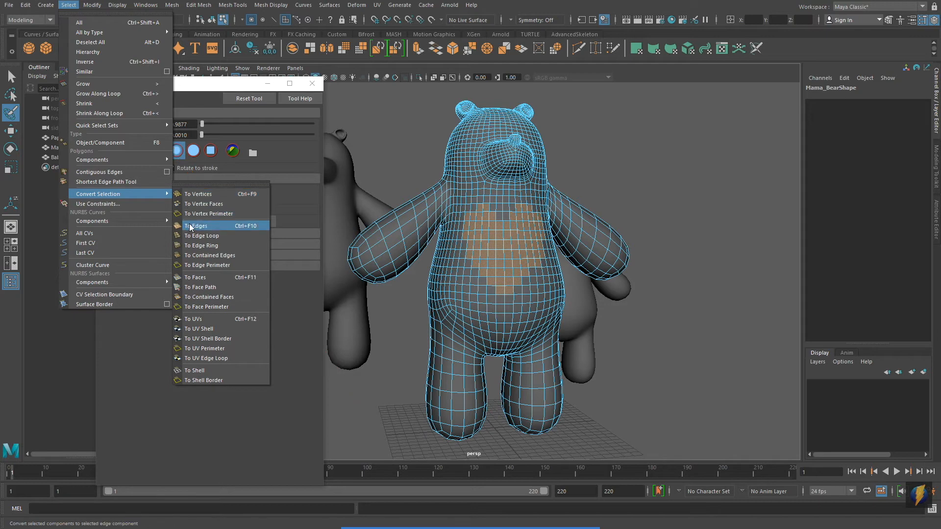
left_click(198, 226)
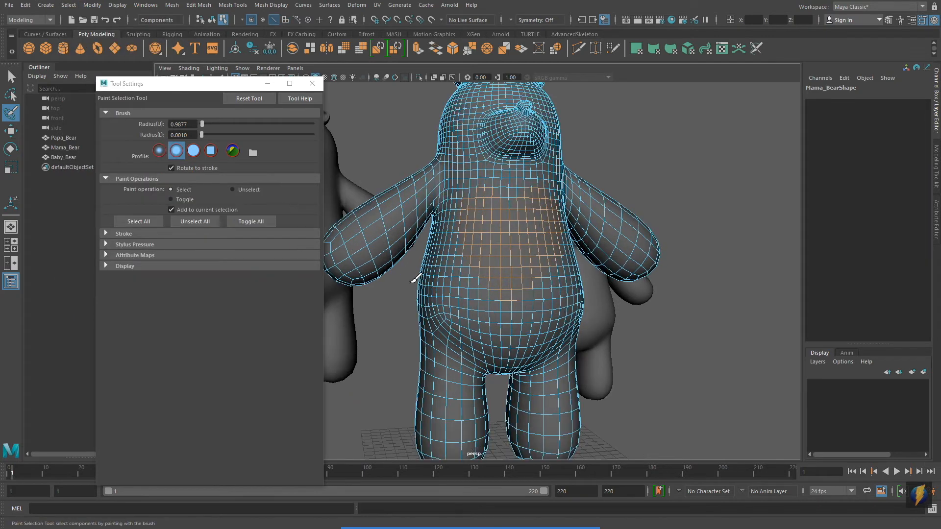
left_click(68, 5)
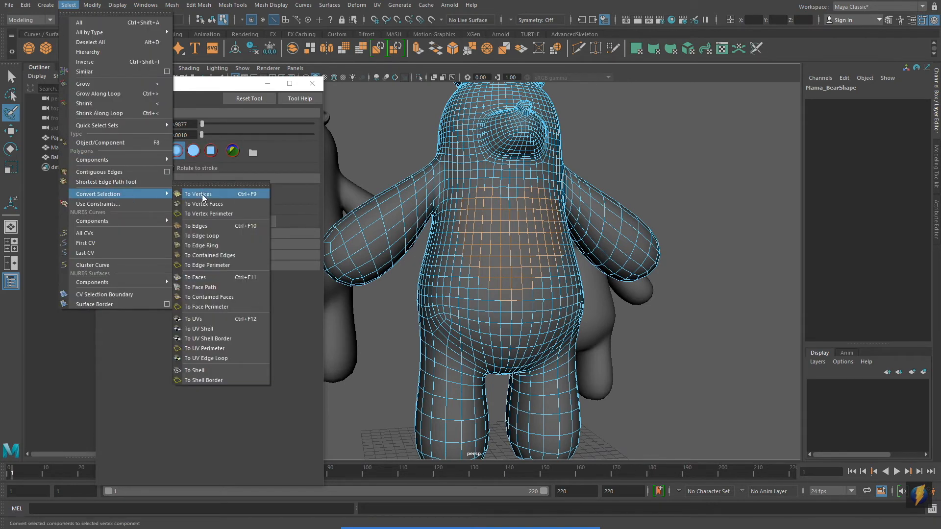
left_click(197, 193)
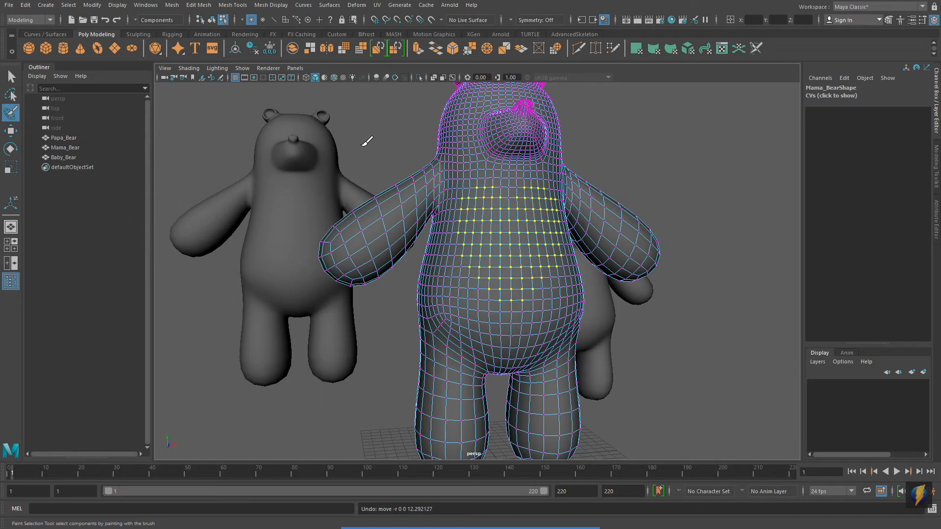
mouse_move(360, 147)
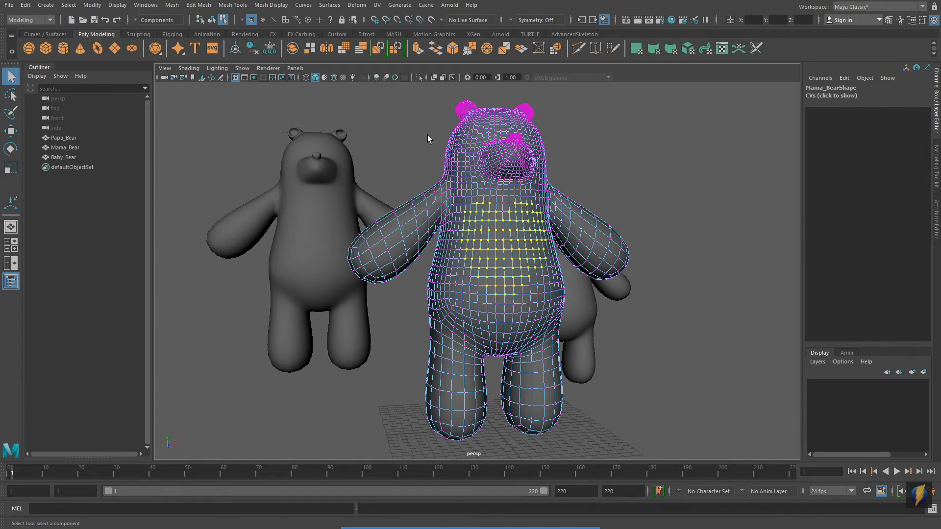
Return the Mama Bear mesh to Object Mode from its marking menu
right_click(465, 174)
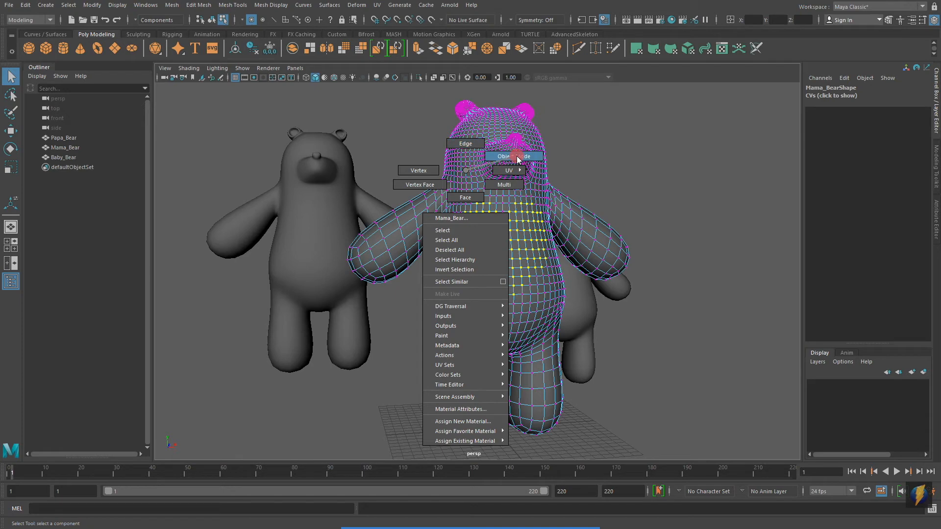
left_click(514, 156)
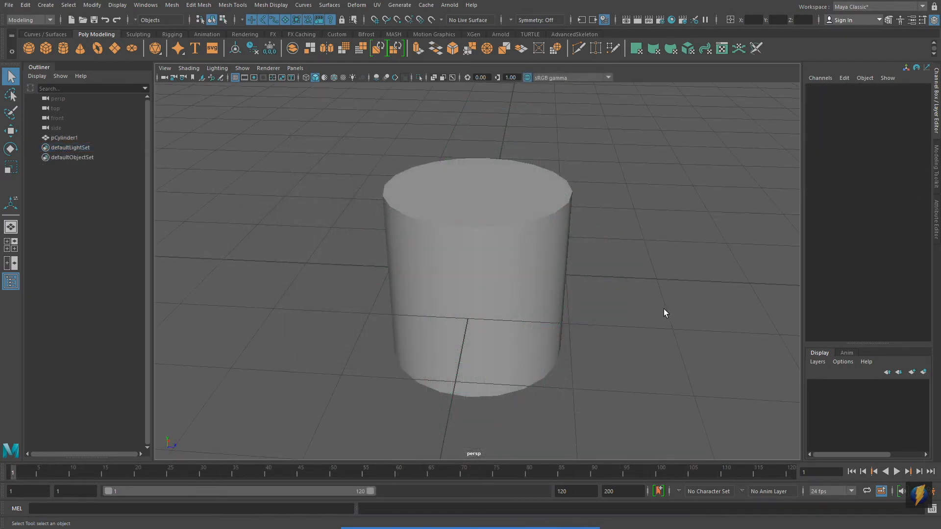
Enter face mode on the cylinder and marquee-select all its faces from the top view
left_click(480, 282)
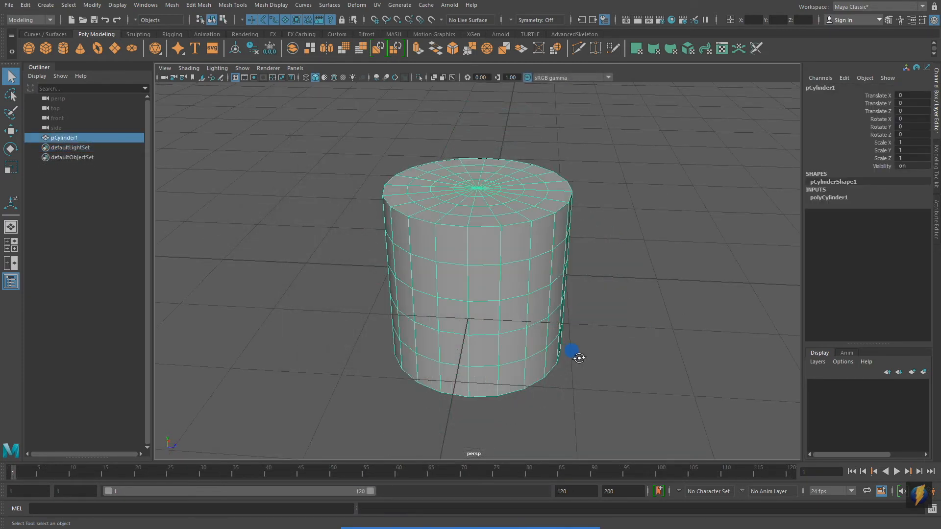
left_click_drag(574, 352, 578, 336)
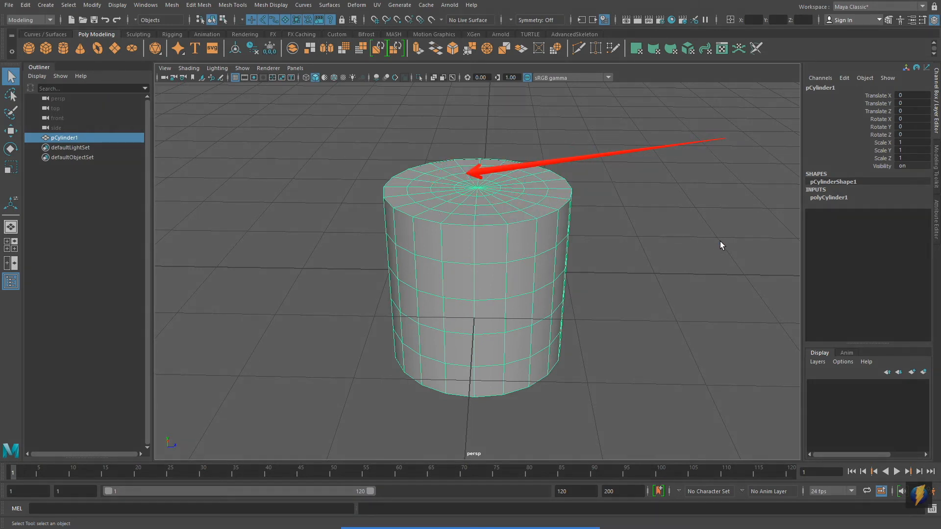
mouse_move(645, 251)
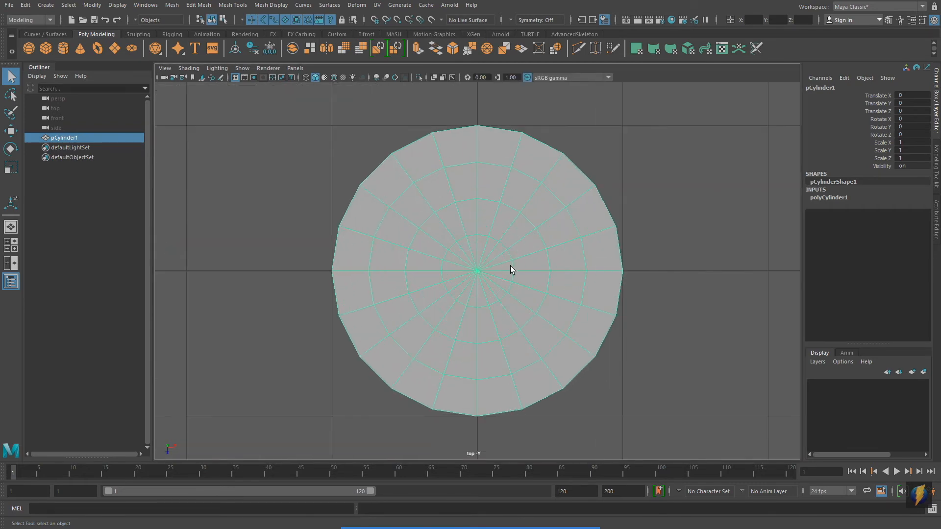
left_click(530, 278)
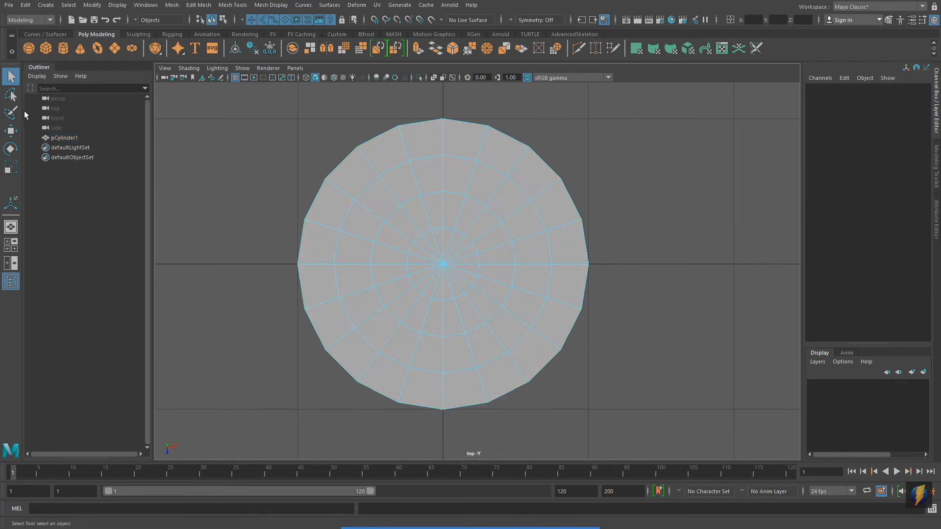
left_click(352, 174)
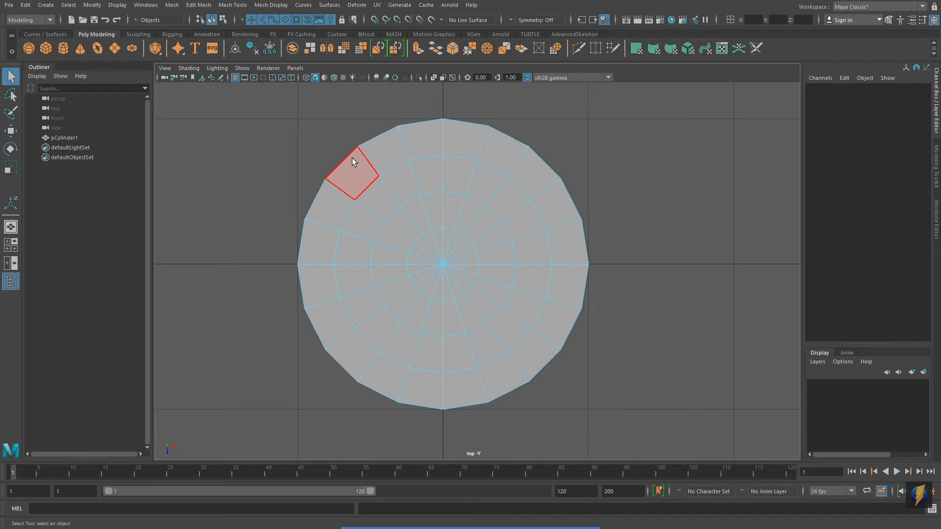
left_click_drag(351, 161, 520, 369)
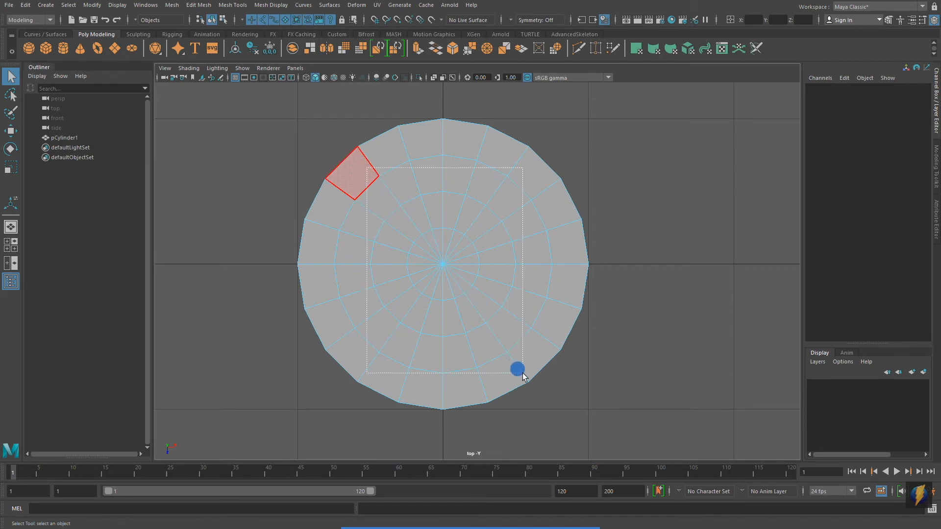
left_click(405, 274)
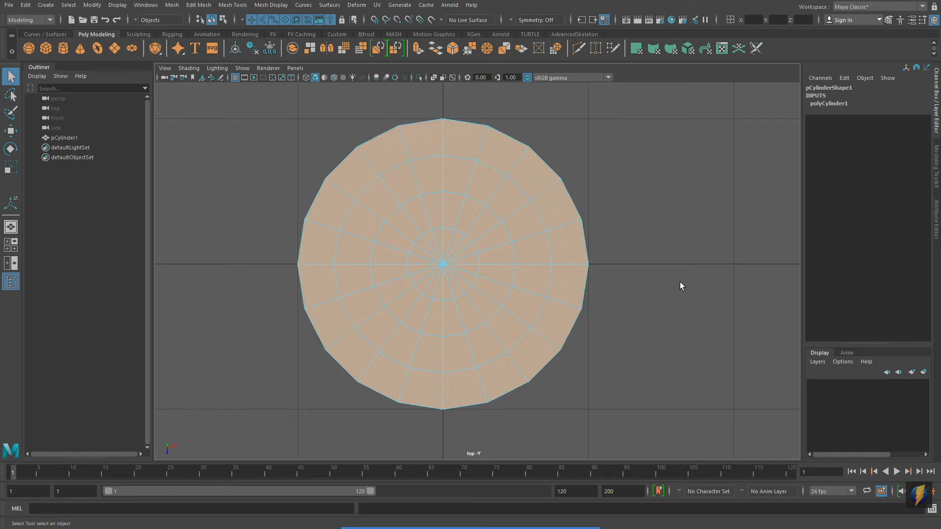
Tumble underneath and Ctrl-marquee to deselect the bottom cap, leaving only the top cap faces
left_click_drag(681, 286, 611, 176)
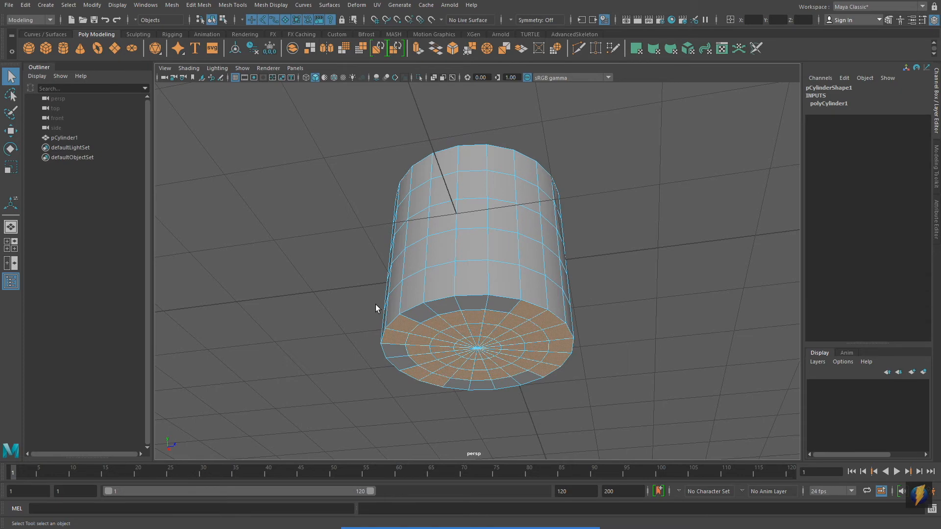
left_click_drag(376, 306, 744, 440)
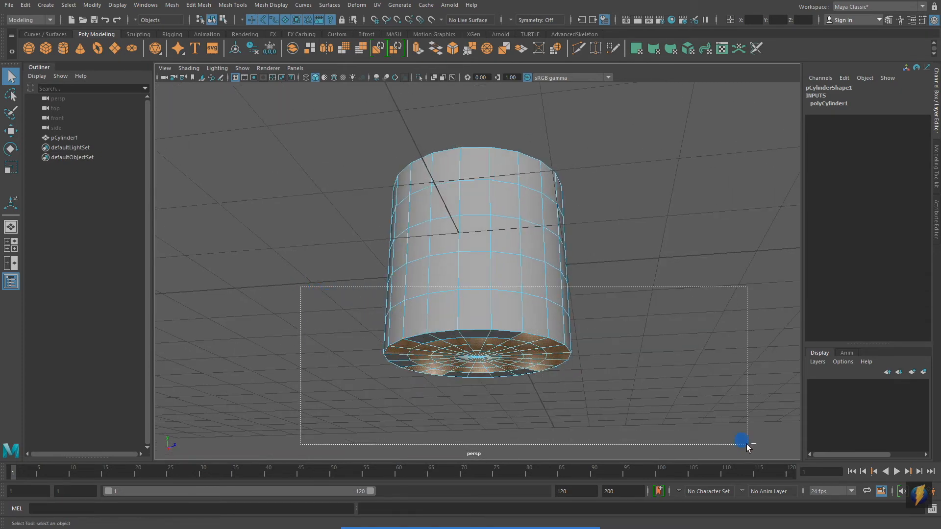
left_click_drag(742, 439, 580, 246)
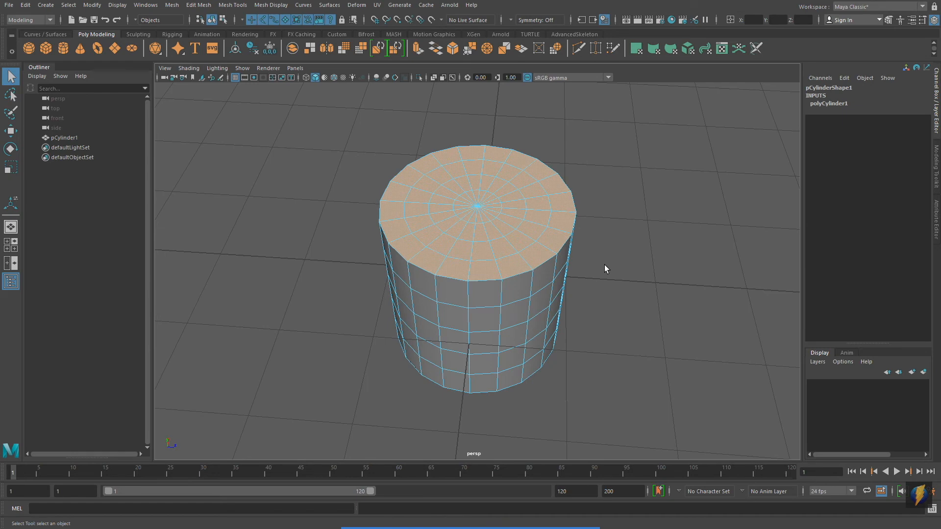
left_click(11, 113)
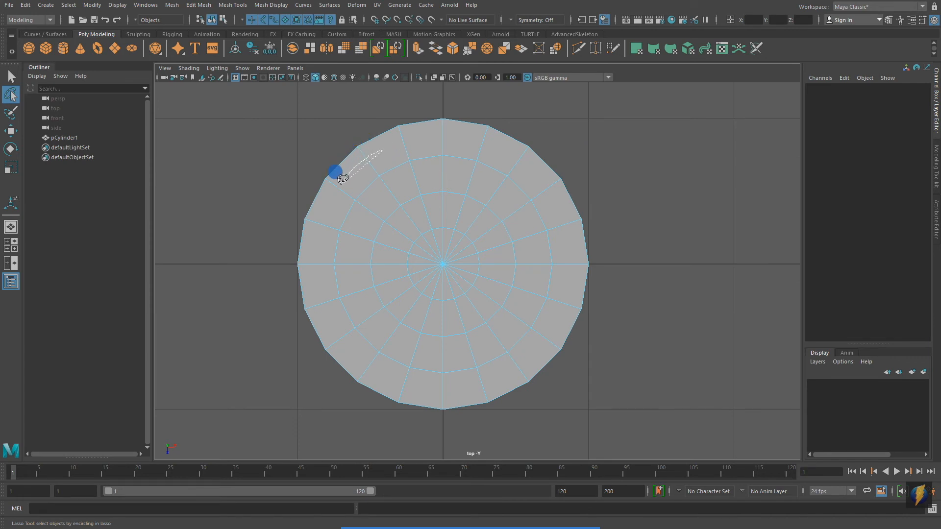
left_click_drag(336, 173, 423, 384)
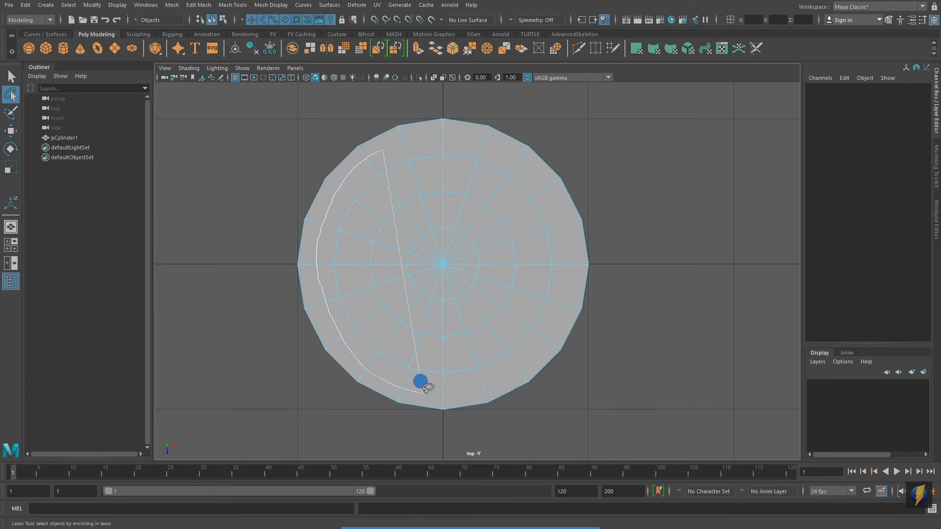
left_click_drag(420, 381, 550, 183)
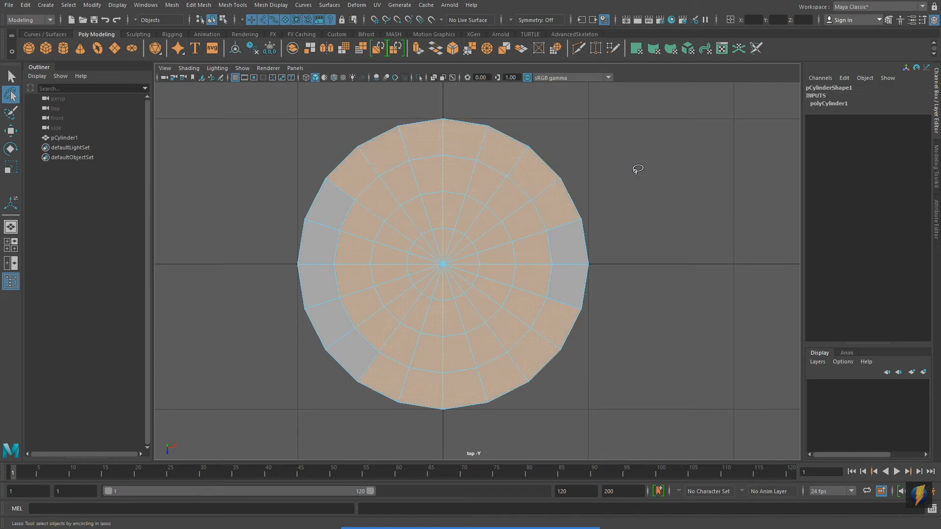
mouse_move(377, 219)
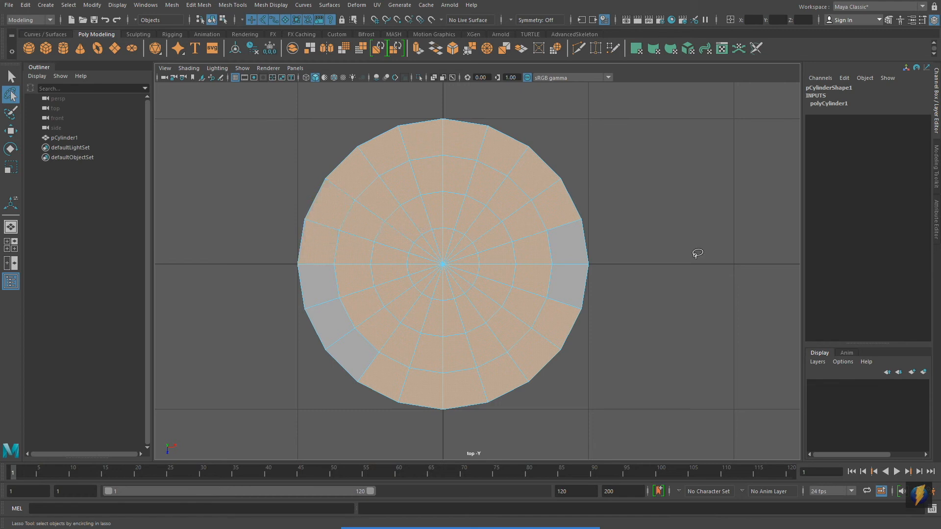
left_click(533, 178)
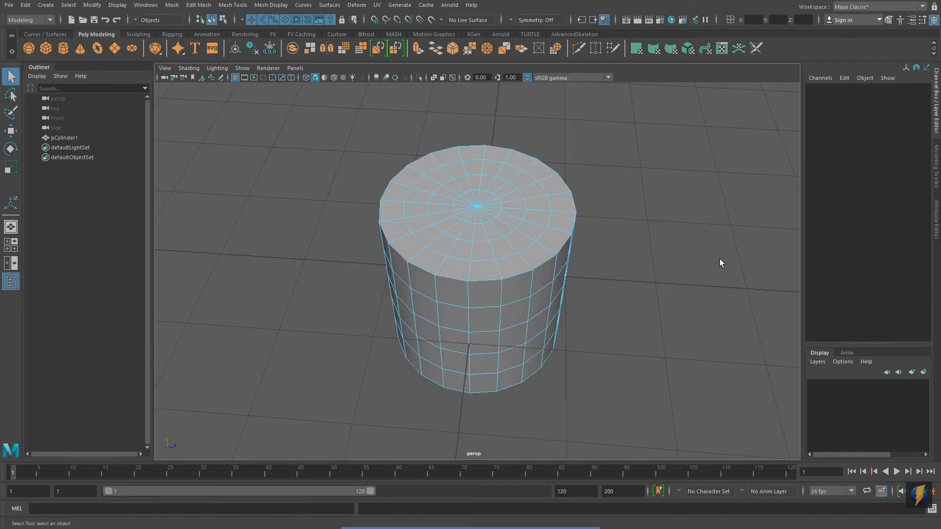
Paint all the cylinder's top cap faces into the selection with the Paint Selection Tool
left_click(10, 113)
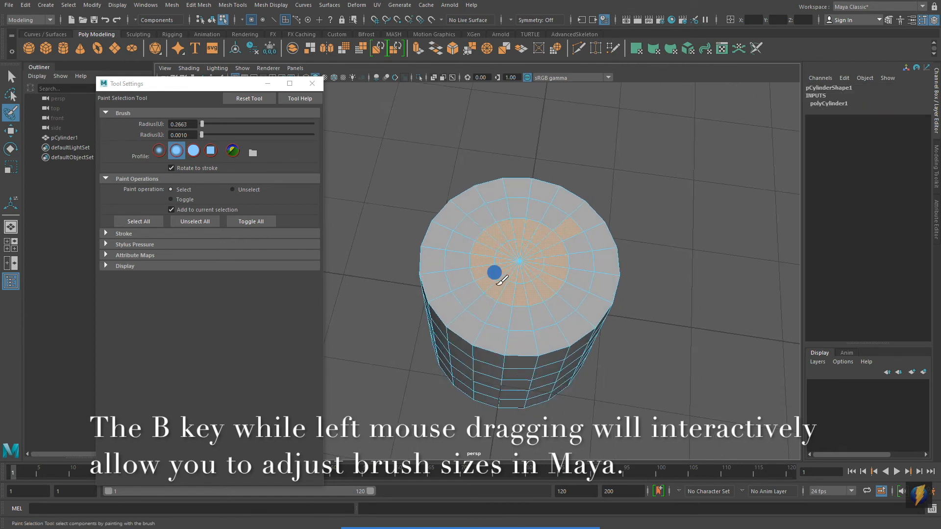
left_click_drag(494, 274, 579, 223)
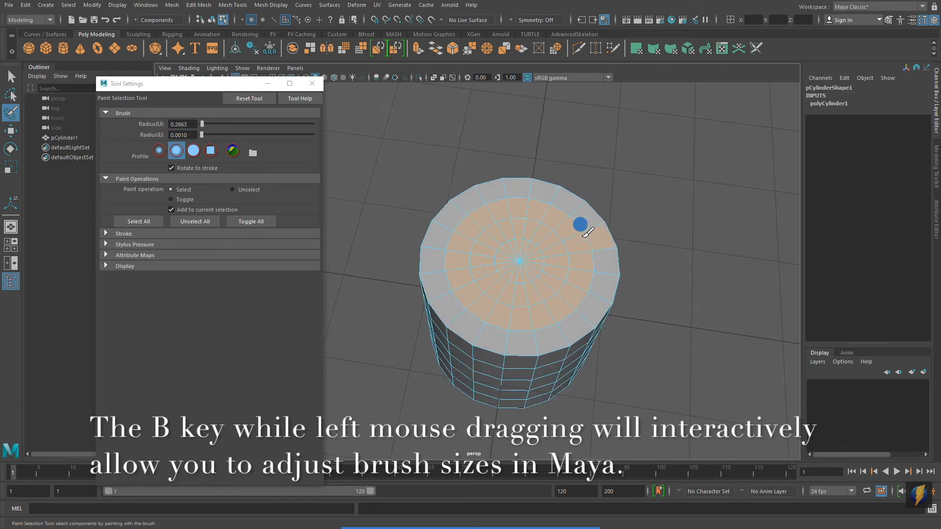
left_click_drag(579, 223, 464, 303)
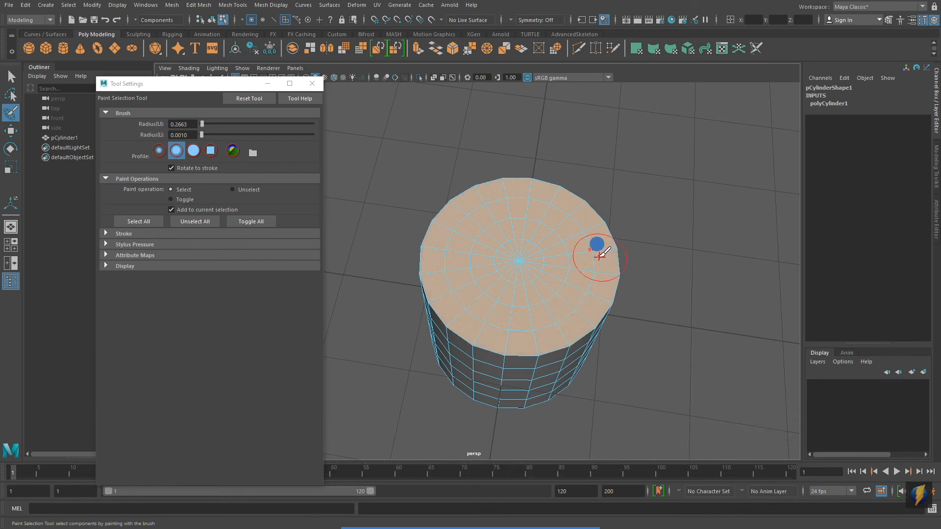
left_click_drag(600, 252, 390, 240)
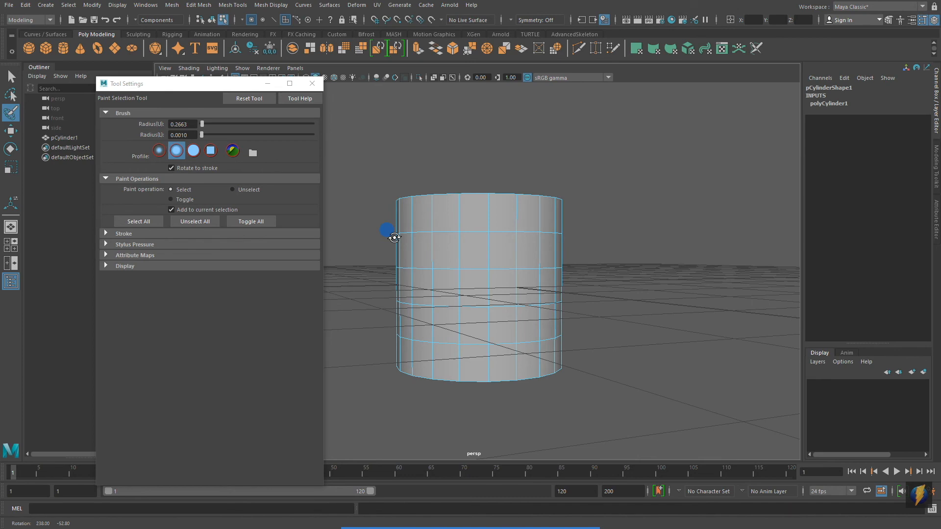
left_click_drag(387, 229, 638, 260)
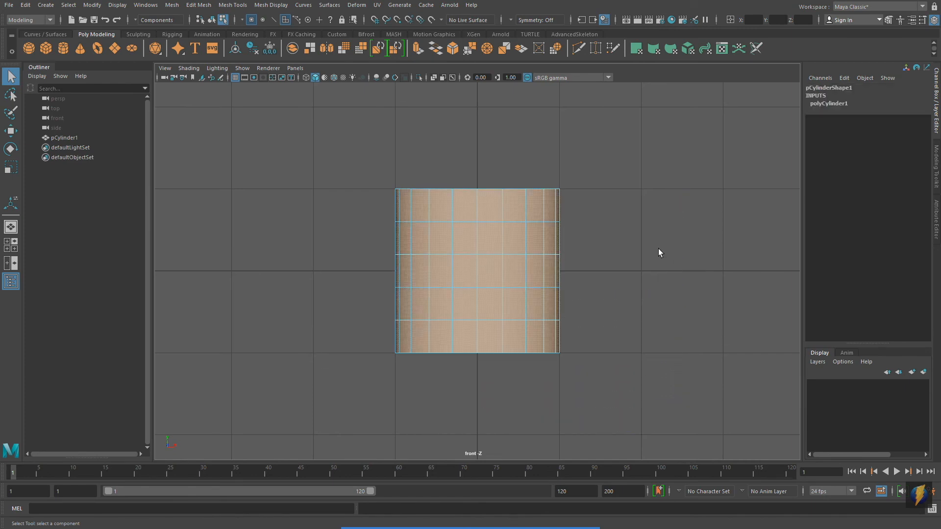
Deselect the side faces from a front view and delete the top cap to leave an open cup
left_click_drag(477, 270, 510, 234)
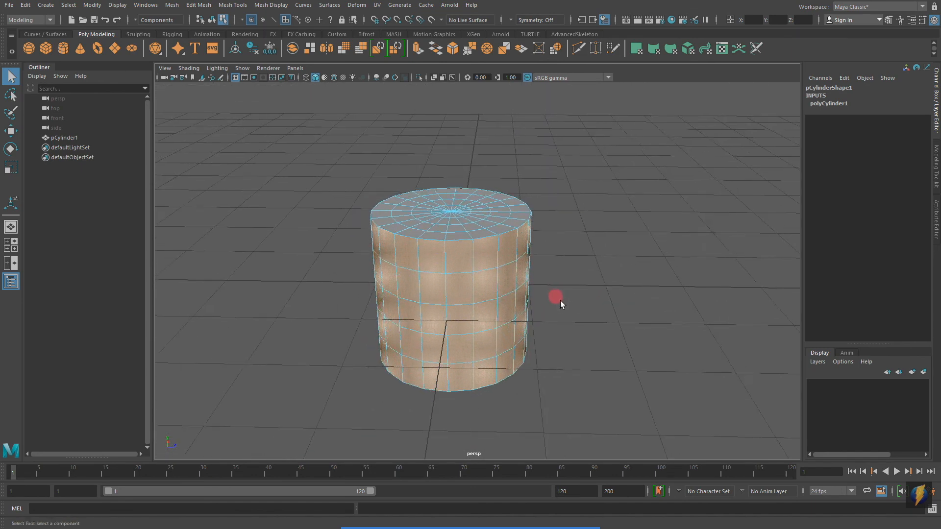
left_click_drag(555, 296, 633, 384)
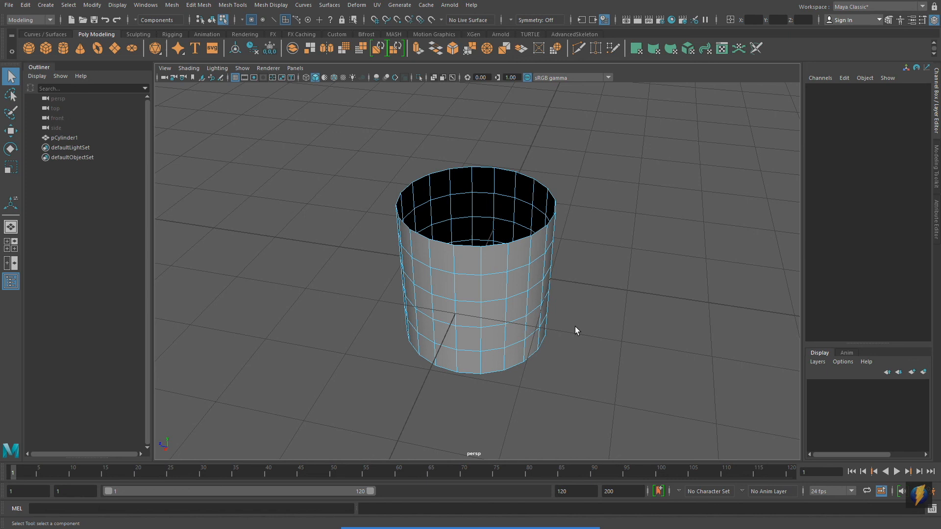
mouse_move(595, 383)
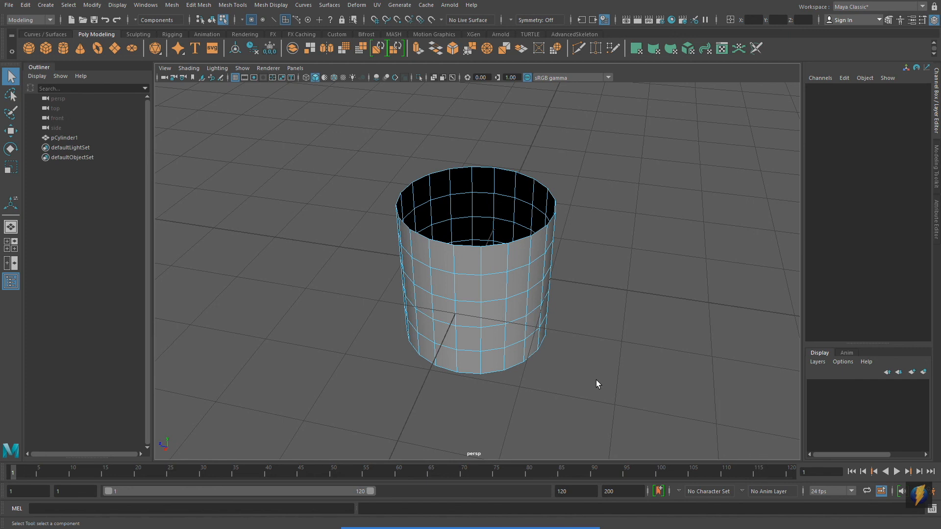
mouse_move(593, 392)
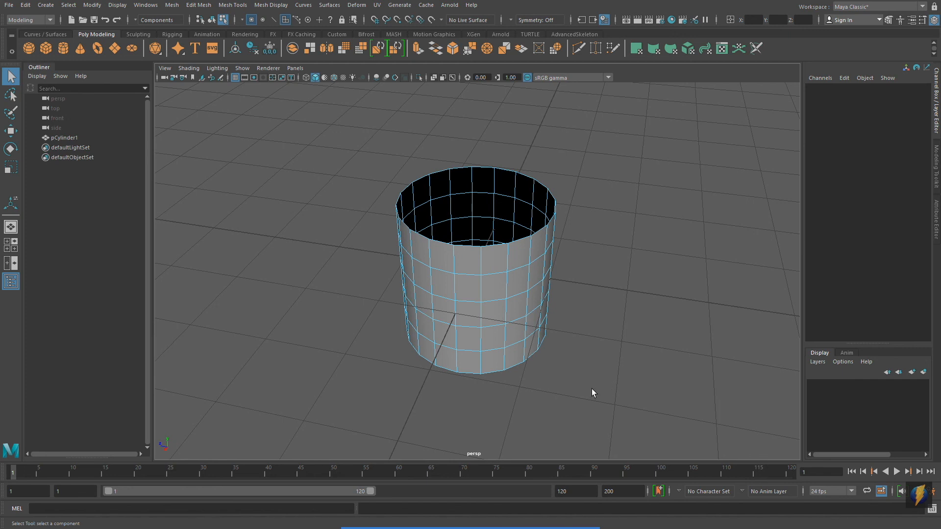